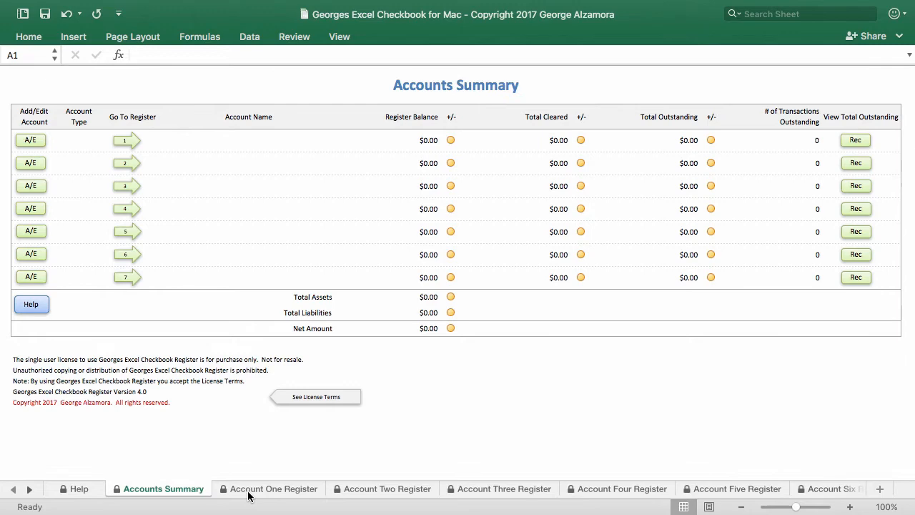
Review the two account register sheets, then return to the Accounts Summary
{"action": "left_click", "coordinate": [273, 489]}
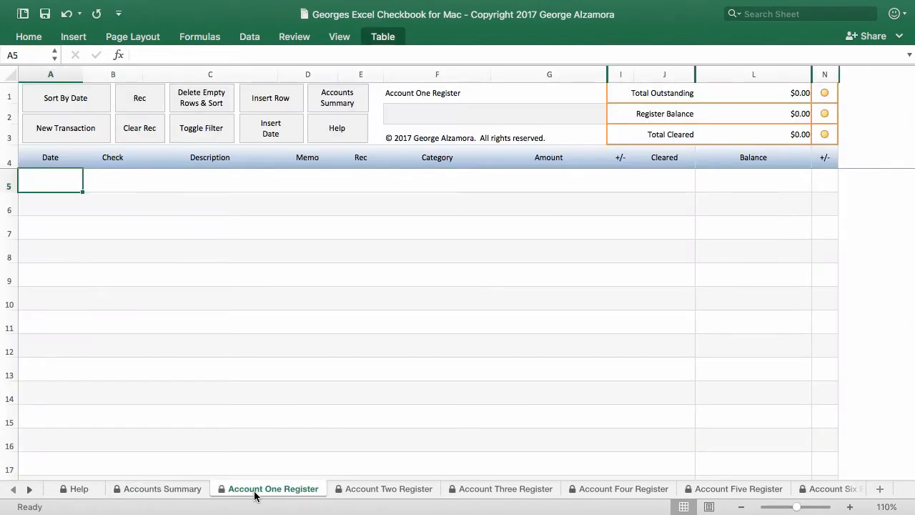
{"action": "left_click", "coordinate": [386, 489]}
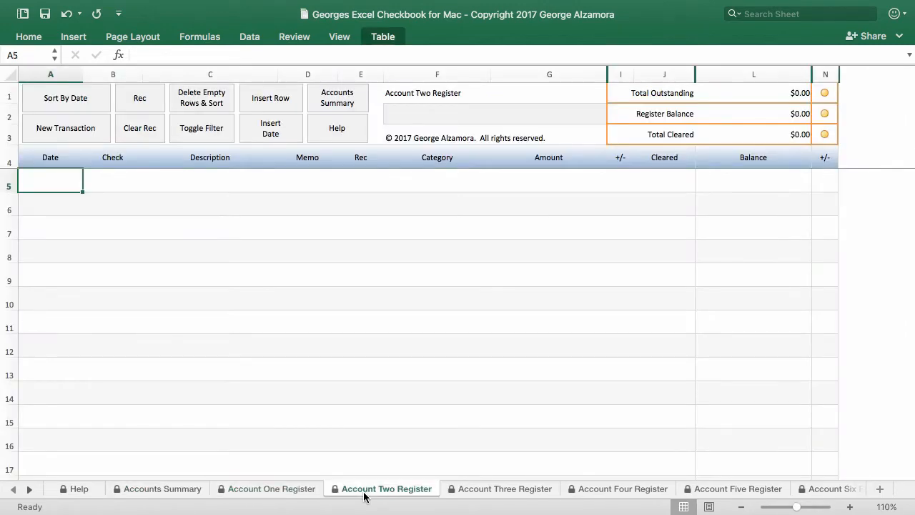
{"action": "left_click", "coordinate": [163, 489]}
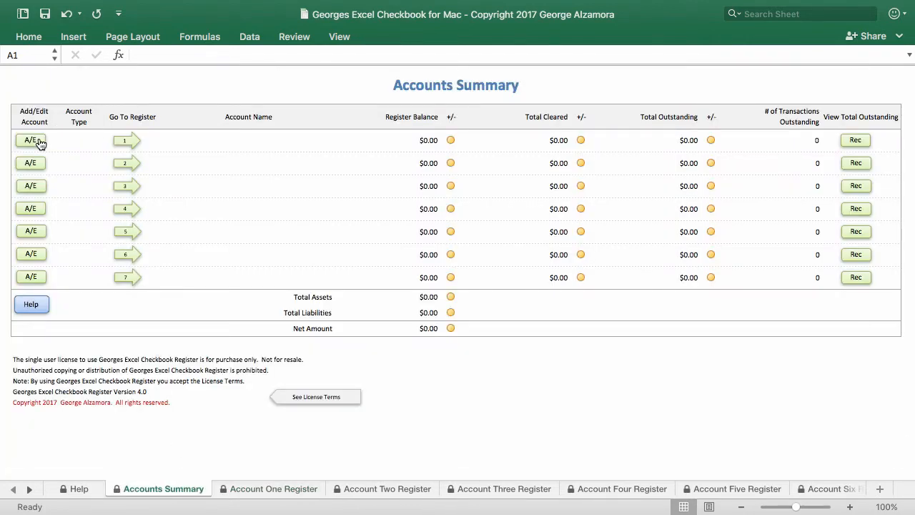
Add Bank of America as an Asset account in the first summary row
{"action": "left_click", "coordinate": [31, 140]}
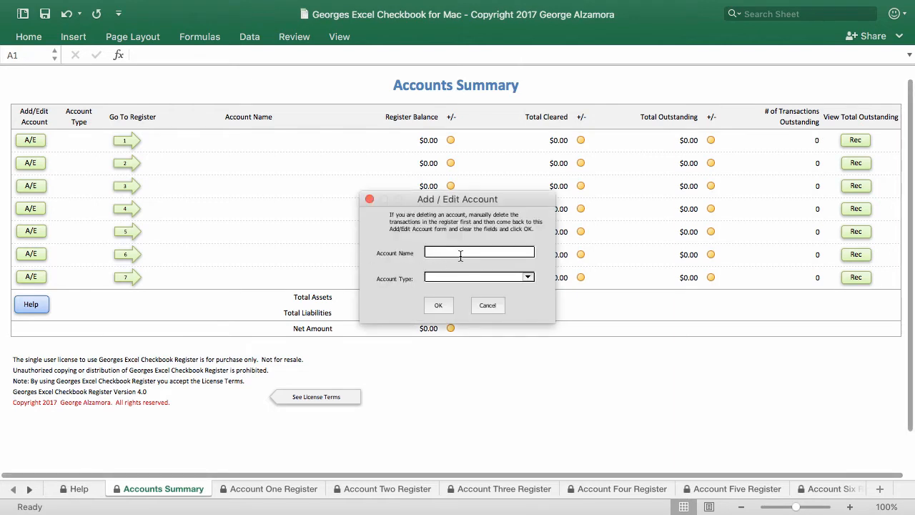
{"action": "type", "text": "Bank of Am"}
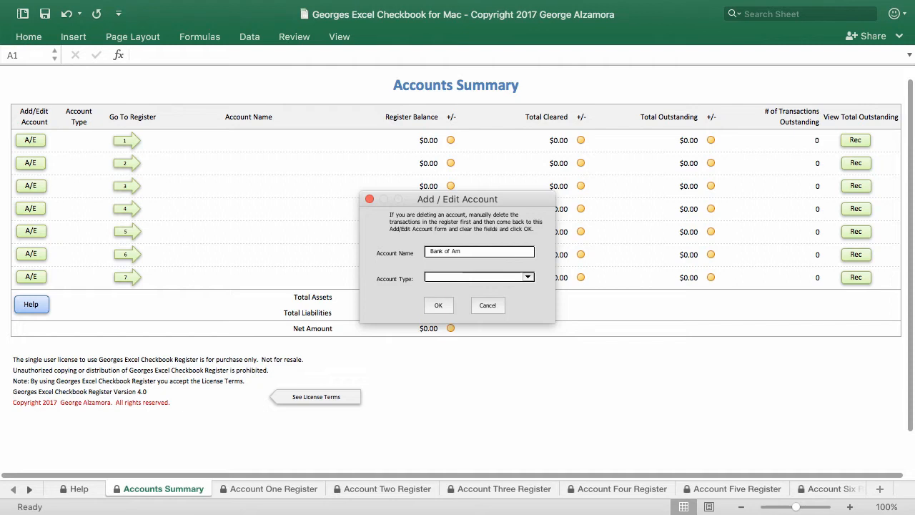
{"action": "type", "text": "erica"}
{"action": "left_click", "coordinate": [479, 276]}
{"action": "type", "text": "Asset"}
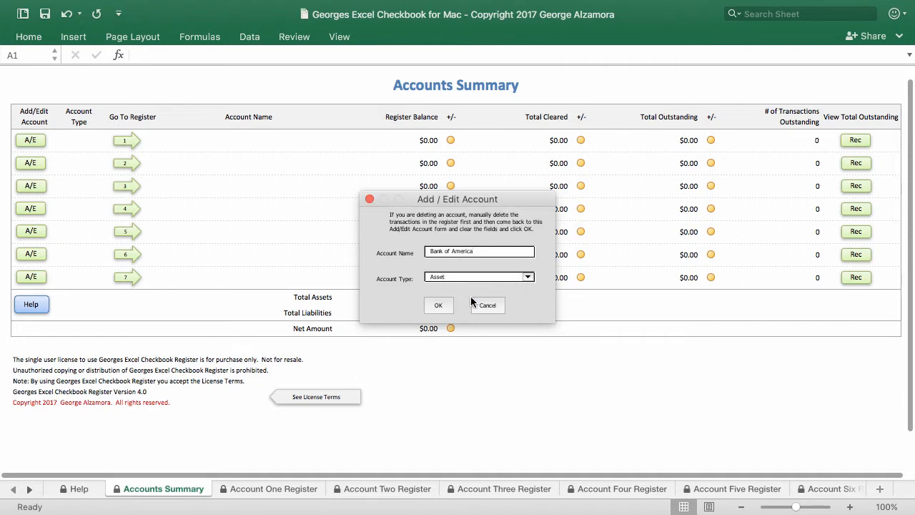
{"action": "left_click", "coordinate": [438, 305]}
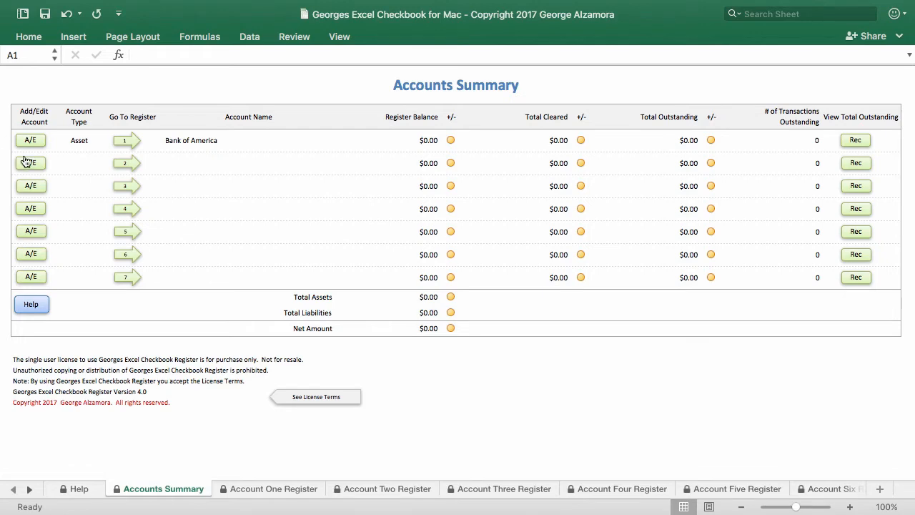
Add American Express Credit Card as a Liability account in the second summary row
{"action": "left_click", "coordinate": [30, 163]}
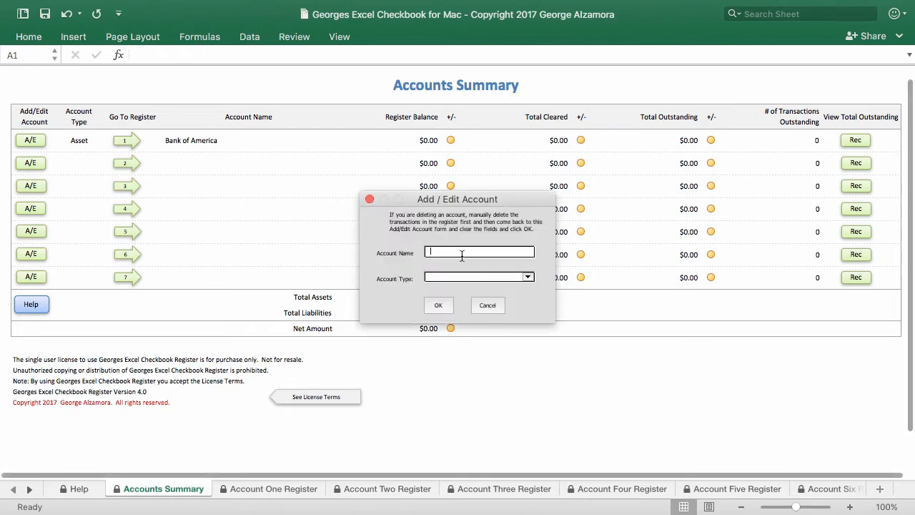
{"action": "type", "text": "C"}
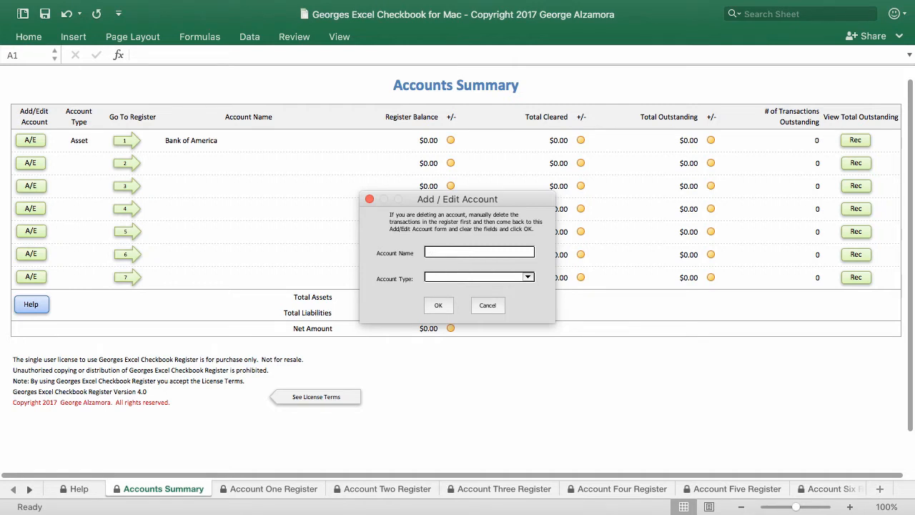
{"action": "type", "text": "American Espr3e"}
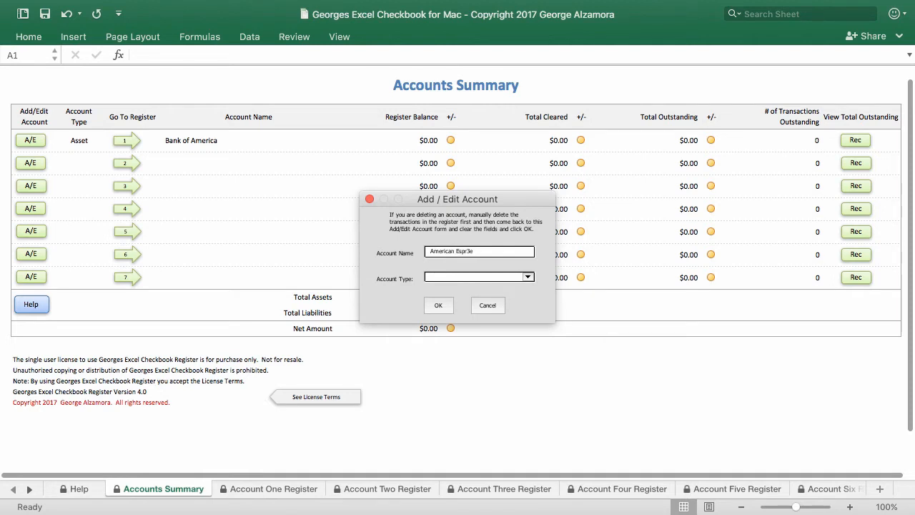
{"action": "key", "text": "BackSpace"}
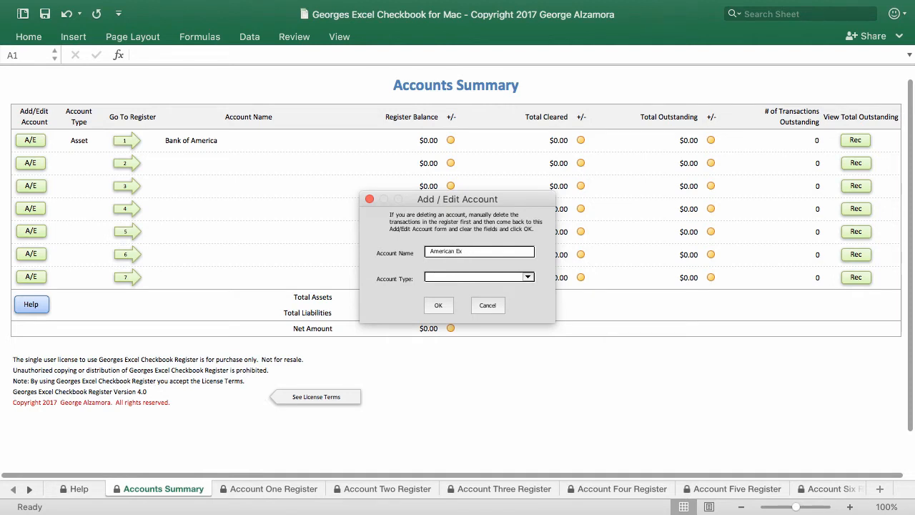
{"action": "type", "text": "press"}
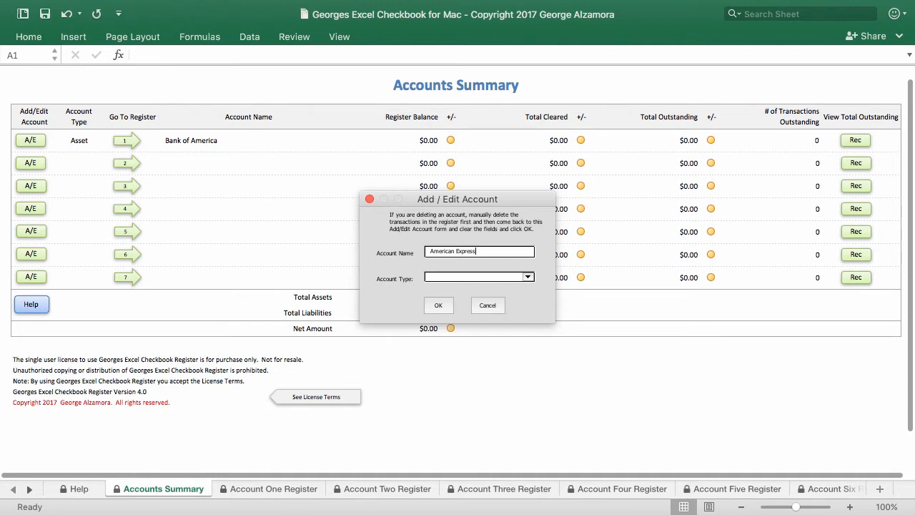
{"action": "left_click", "coordinate": [527, 275]}
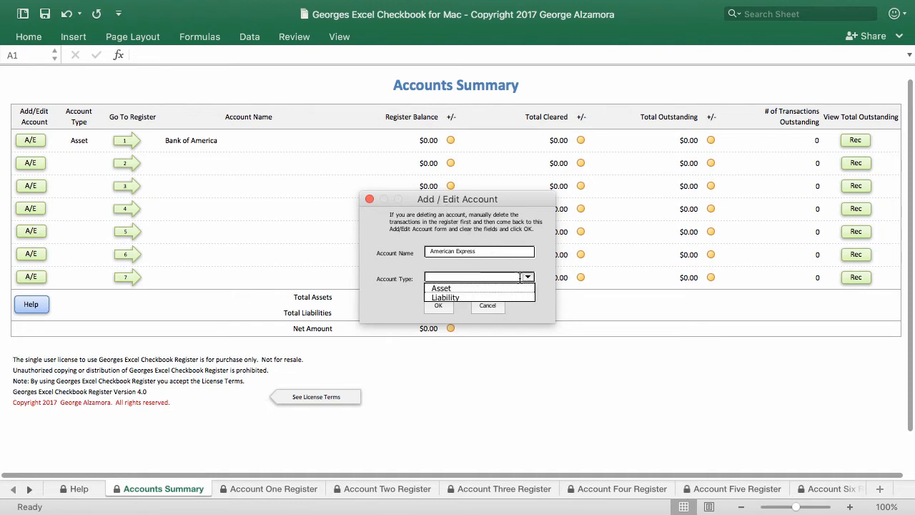
{"action": "left_click", "coordinate": [443, 296]}
{"action": "type", "text": " Credit Card"}
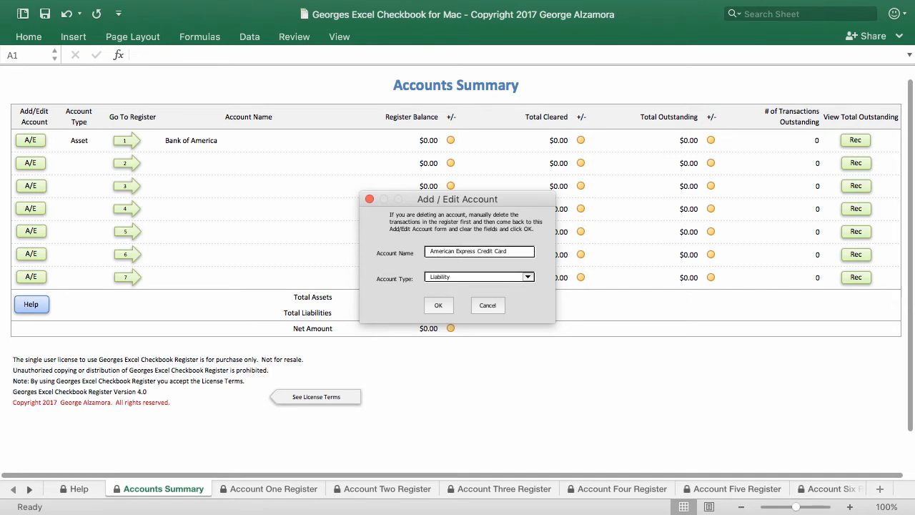
{"action": "left_click", "coordinate": [437, 305]}
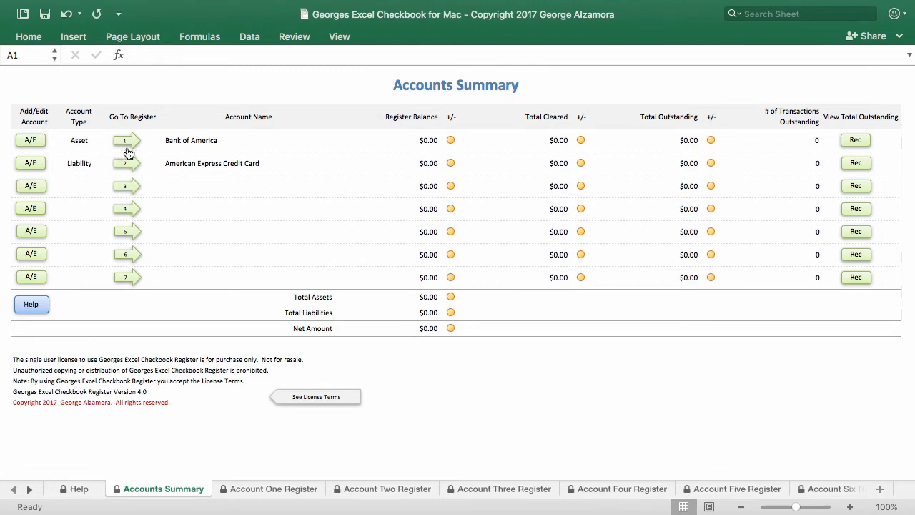
{"action": "mouse_move", "coordinate": [131, 151]}
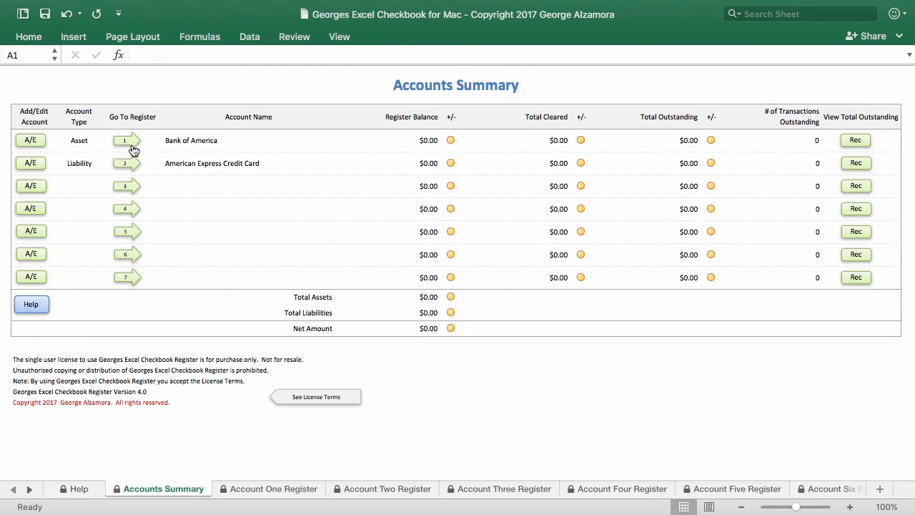
{"action": "mouse_move", "coordinate": [132, 145]}
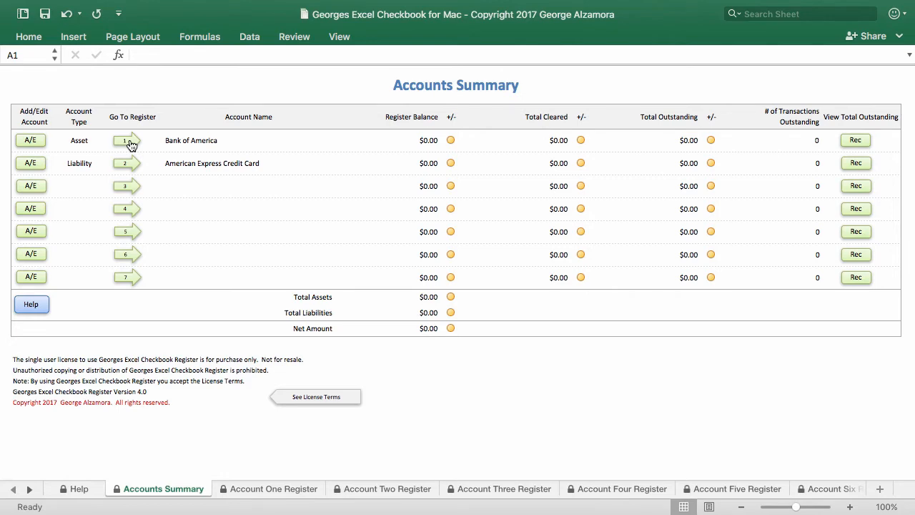
In the Bank of America register, enter a 4/30/17 Beginning Balance of $1,000.00
{"action": "left_click", "coordinate": [127, 140]}
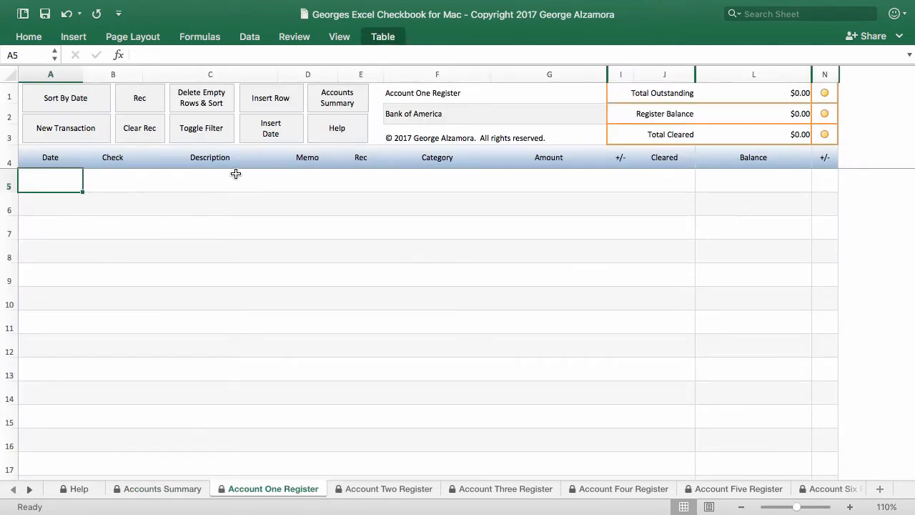
{"action": "mouse_move", "coordinate": [279, 141]}
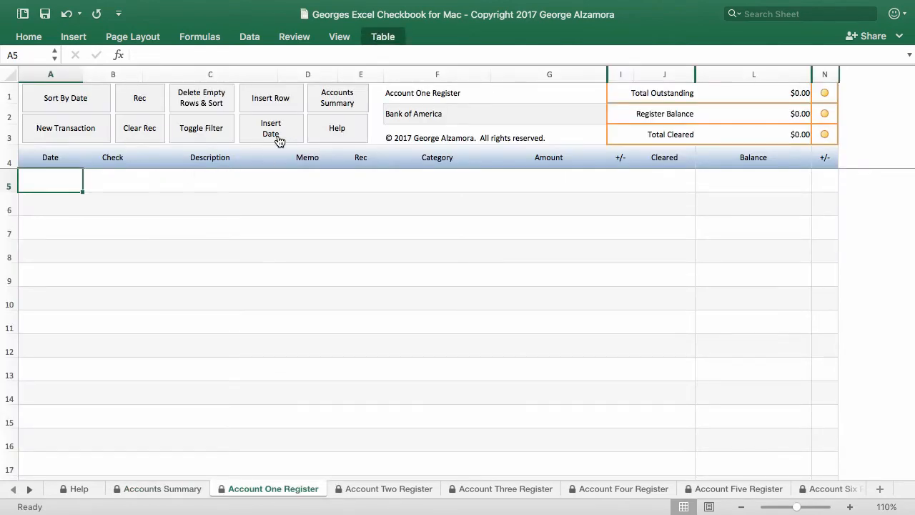
{"action": "left_click", "coordinate": [270, 128]}
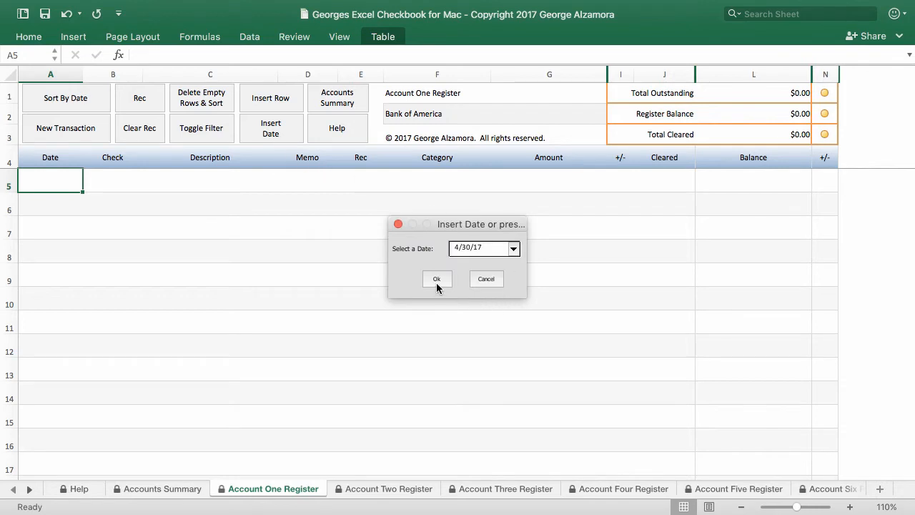
{"action": "left_click", "coordinate": [436, 279]}
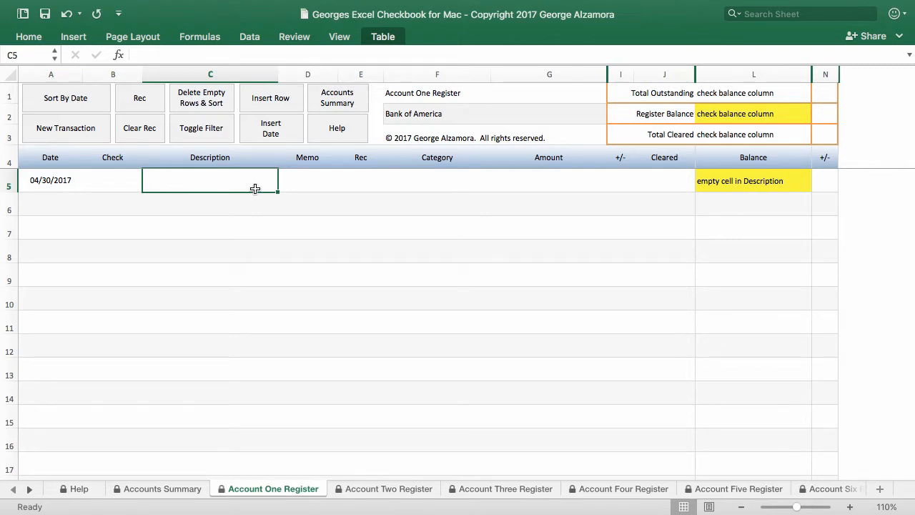
{"action": "type", "text": "B"}
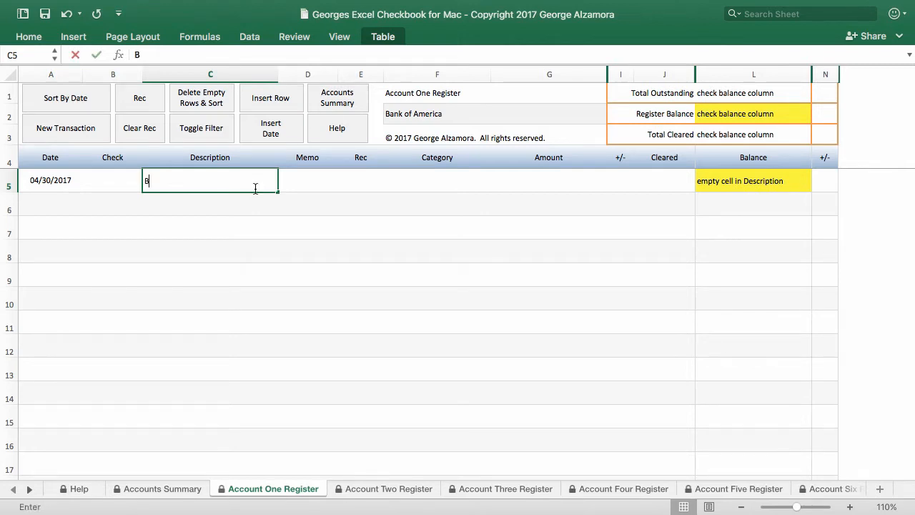
{"action": "type", "text": "eginning Bal"}
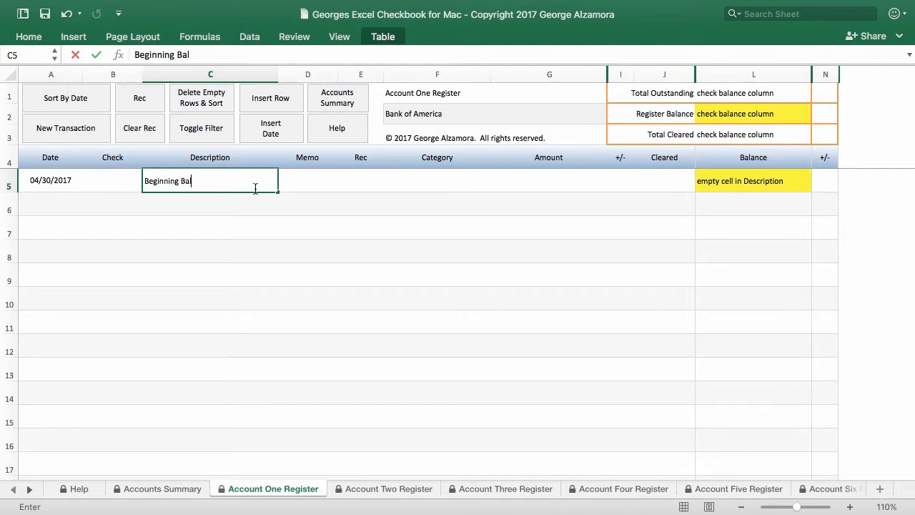
{"action": "type", "text": "ance"}
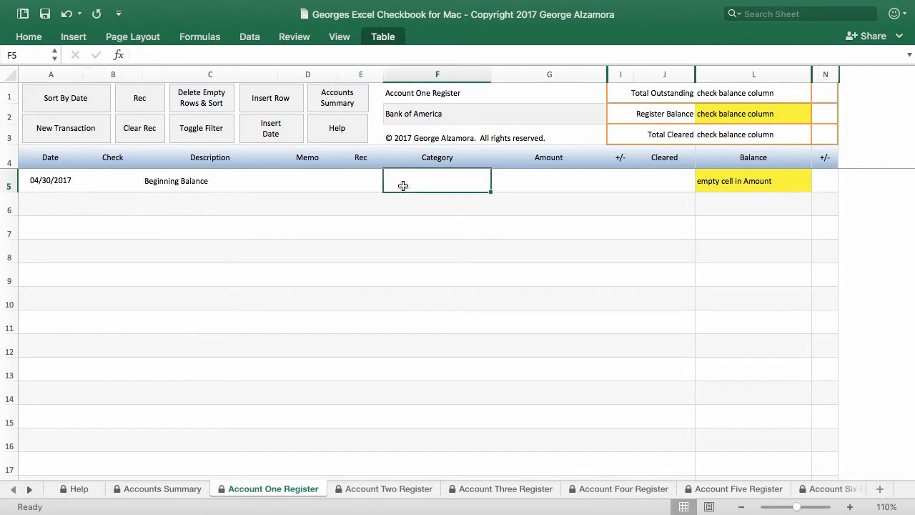
{"action": "left_click", "coordinate": [549, 180]}
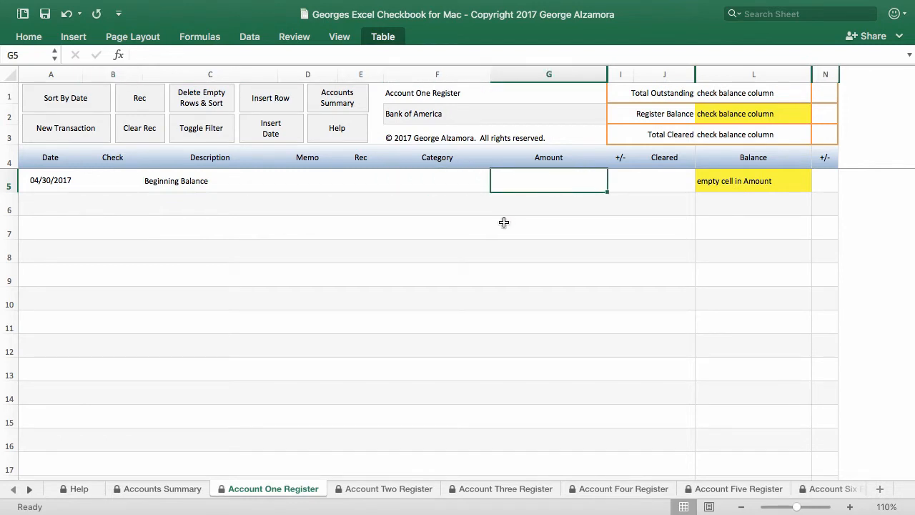
{"action": "type", "text": "1,000.00"}
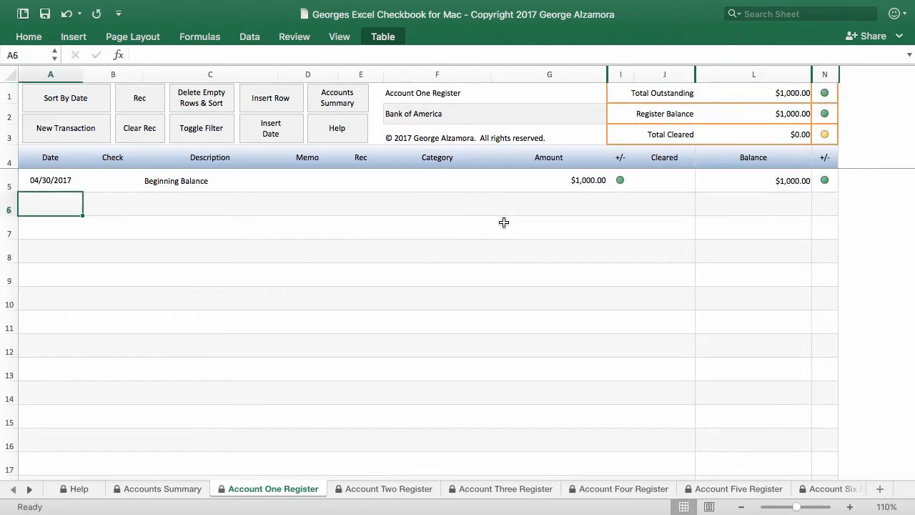
{"action": "mouse_move", "coordinate": [261, 145]}
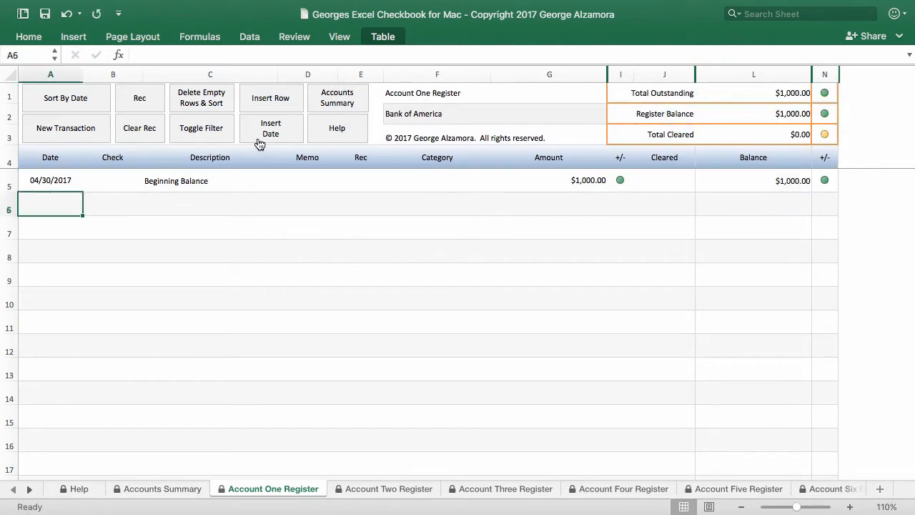
Browse the date picker list, then insert 4/30/17 as the new transaction date
{"action": "left_click", "coordinate": [270, 128]}
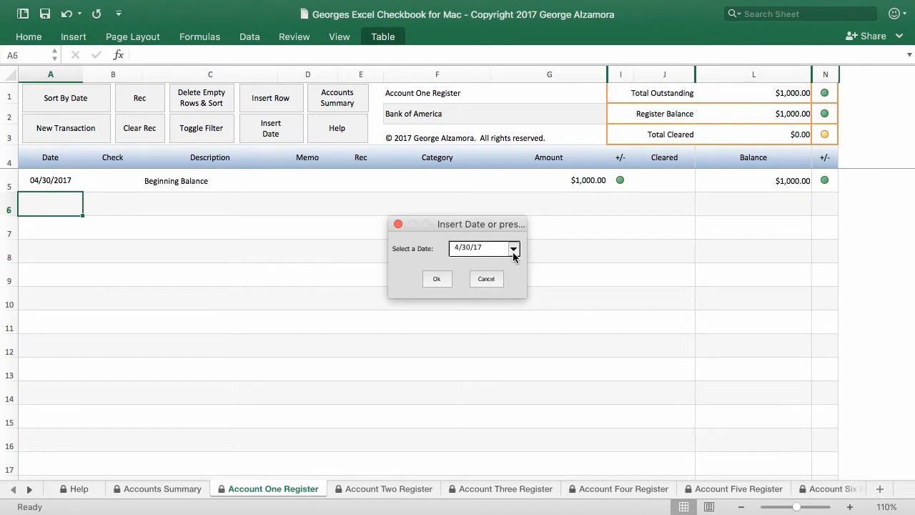
{"action": "left_click", "coordinate": [512, 249]}
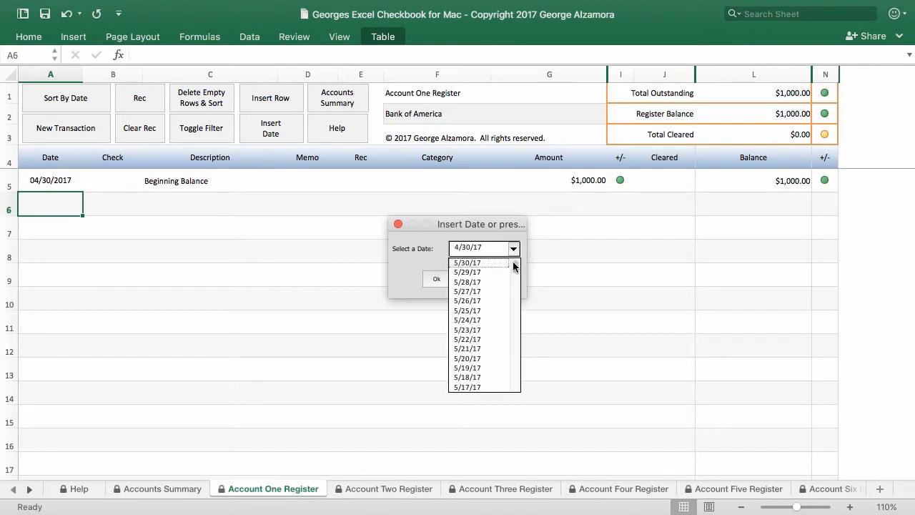
{"action": "scroll", "scroll_direction": "down", "scroll_amount": 3}
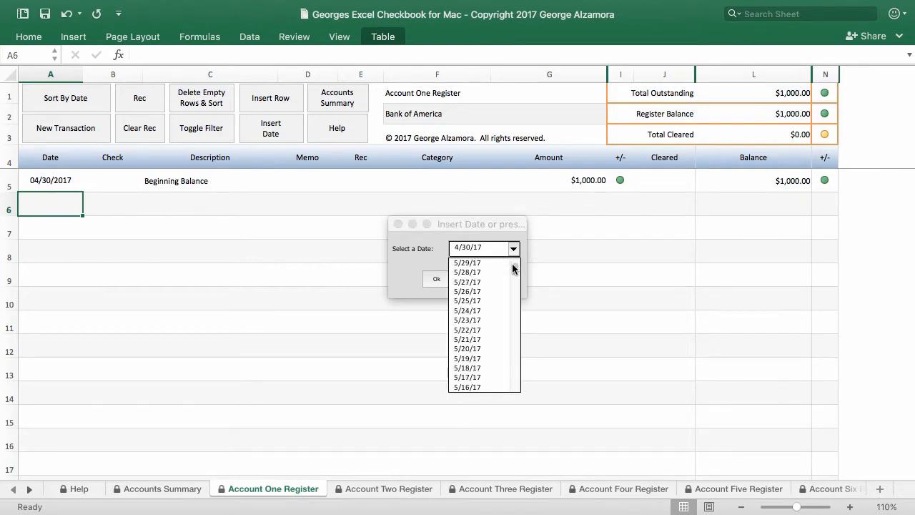
{"action": "scroll", "scroll_direction": "down", "scroll_amount": 3}
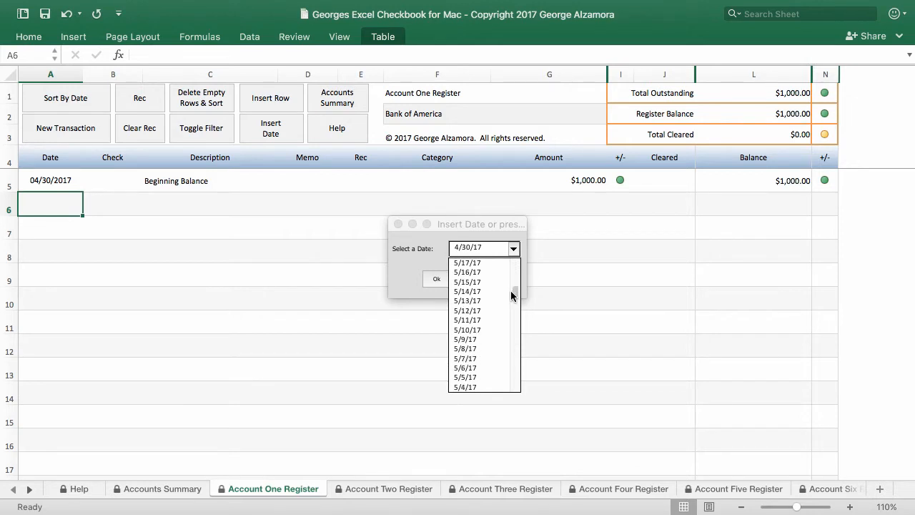
{"action": "scroll", "scroll_direction": "down", "scroll_amount": 3}
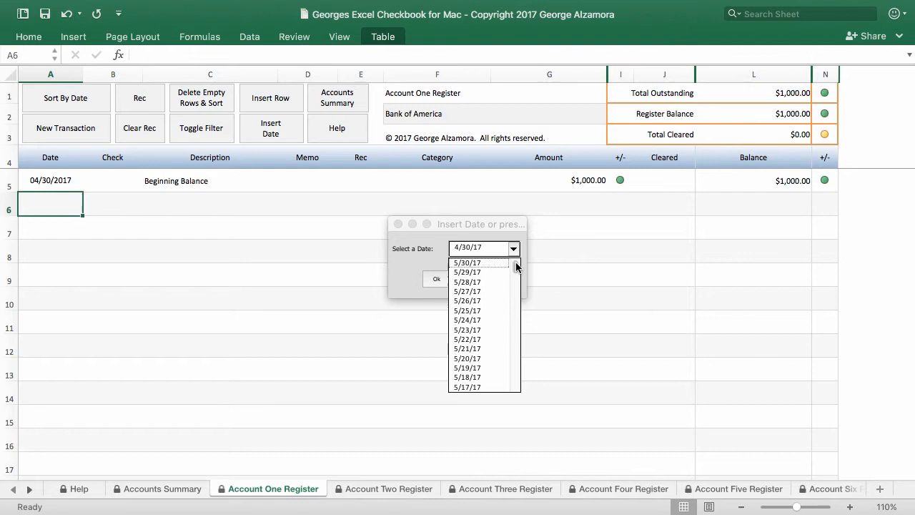
{"action": "scroll", "scroll_direction": "down", "scroll_amount": 3}
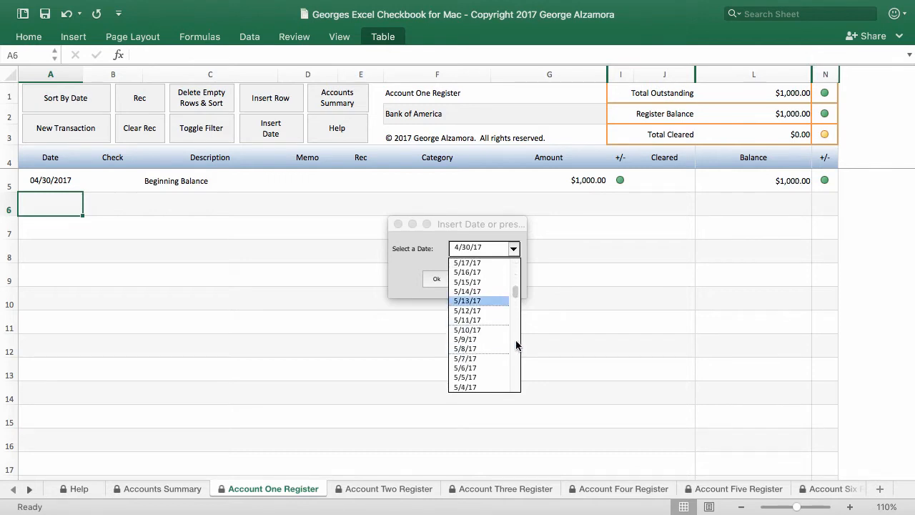
{"action": "scroll", "scroll_direction": "down", "scroll_amount": 3}
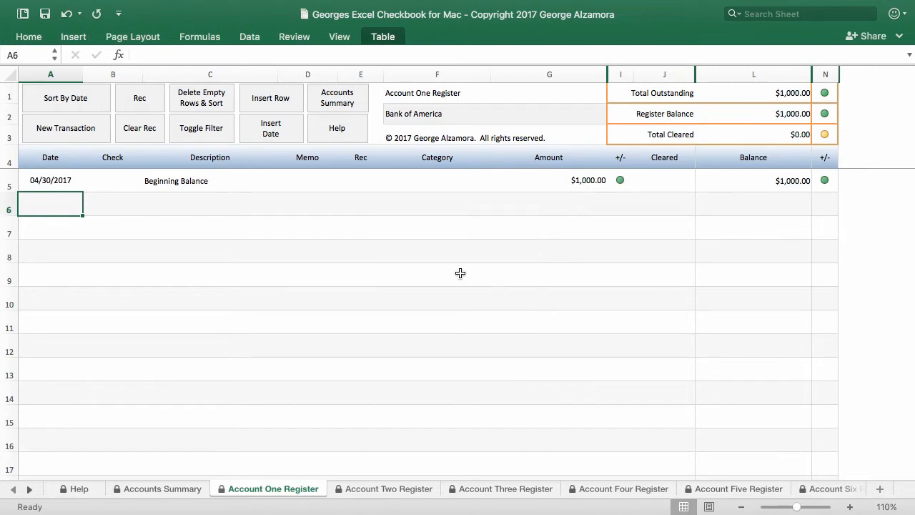
{"action": "left_click", "coordinate": [270, 128]}
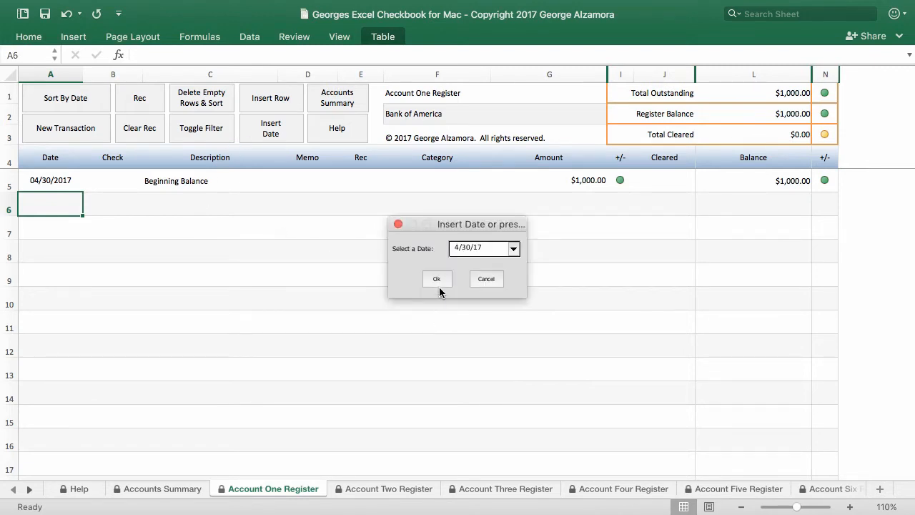
{"action": "left_click", "coordinate": [436, 277]}
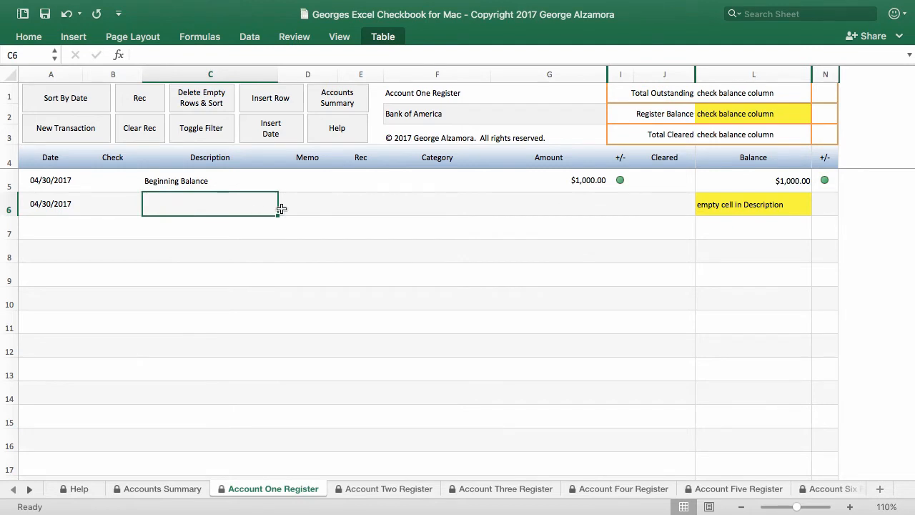
{"action": "mouse_move", "coordinate": [315, 203]}
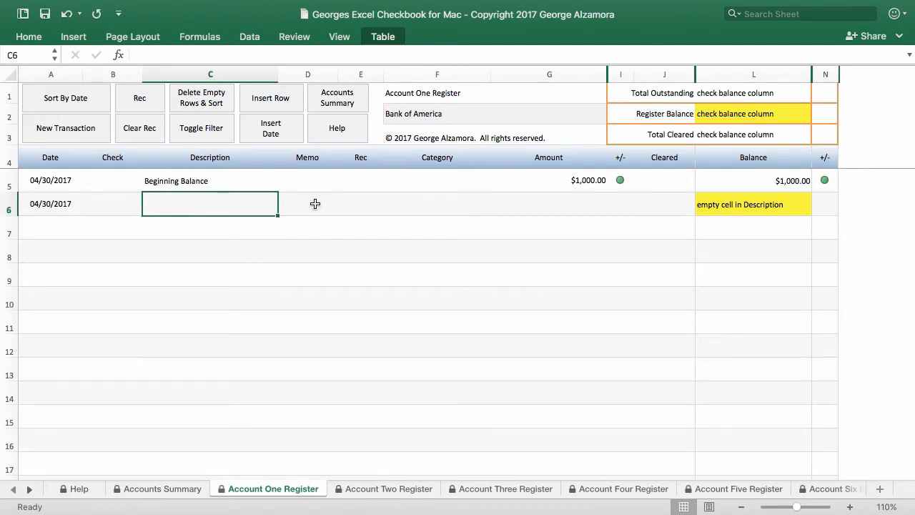
Describe the transaction as Walmart with an amount of -$100.00
{"action": "type", "text": "Walmart"}
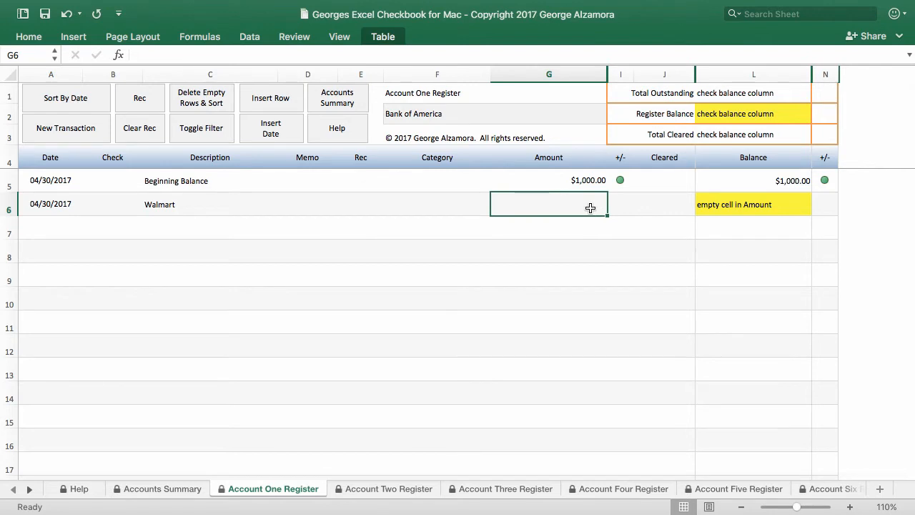
{"action": "type", "text": "-1"}
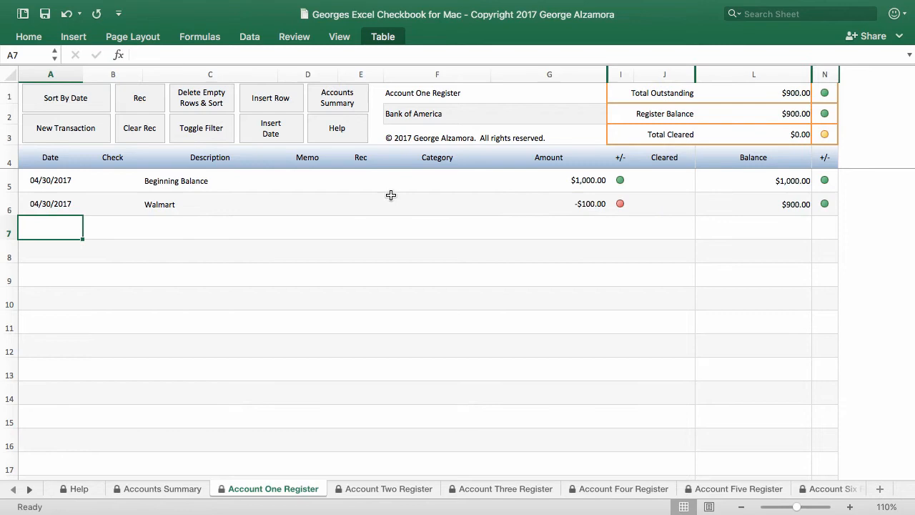
Enter a 4/30/17 Hess Gass Station transaction of -$100.00
{"action": "left_click", "coordinate": [270, 129]}
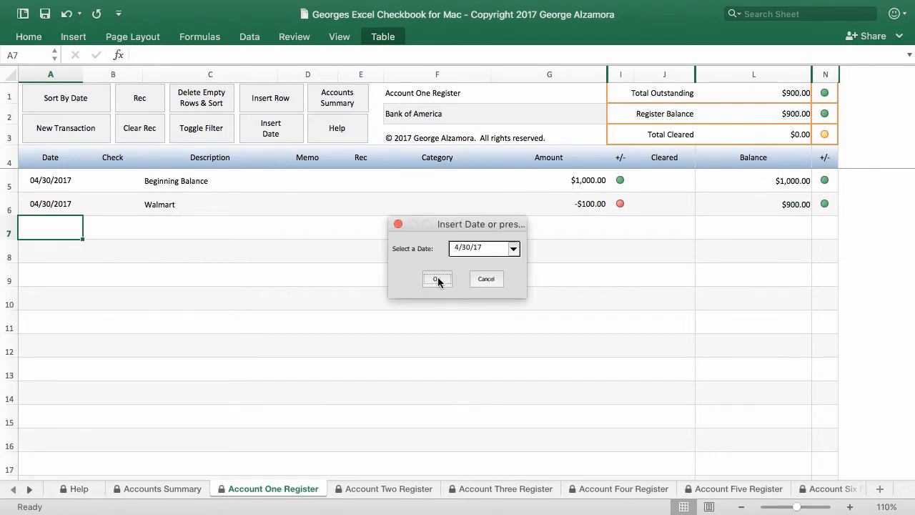
{"action": "left_click", "coordinate": [436, 279]}
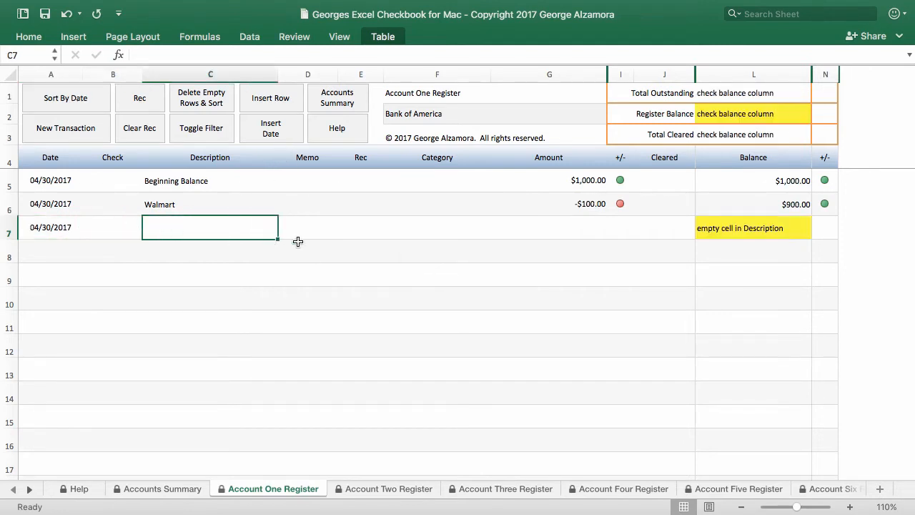
{"action": "type", "text": "Hess"}
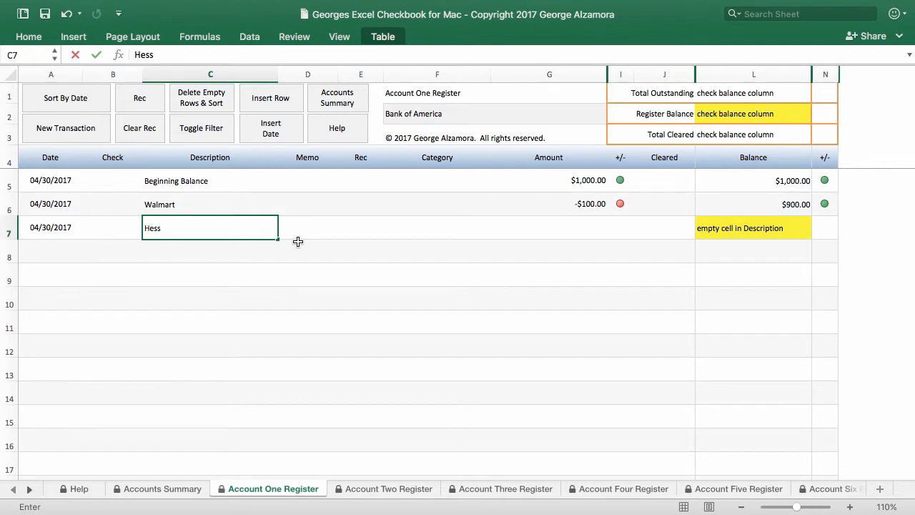
{"action": "type", "text": "Gass S"}
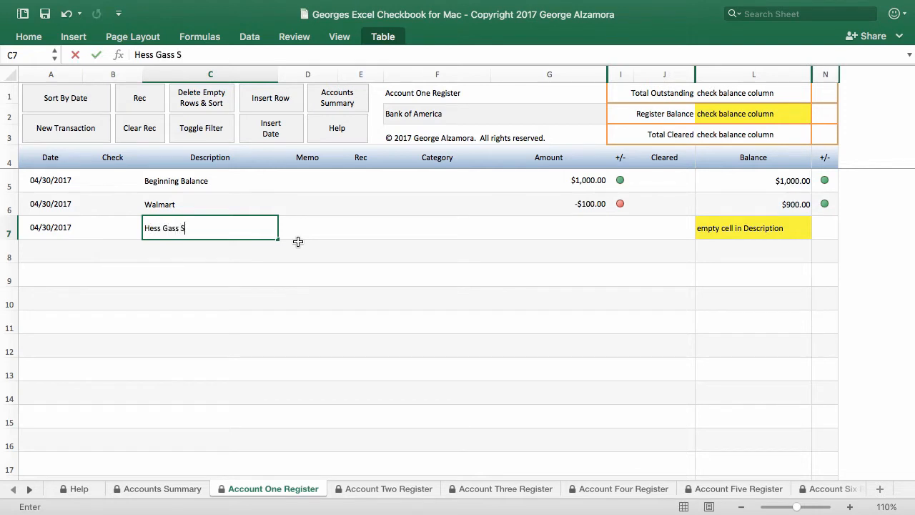
{"action": "type", "text": "tation"}
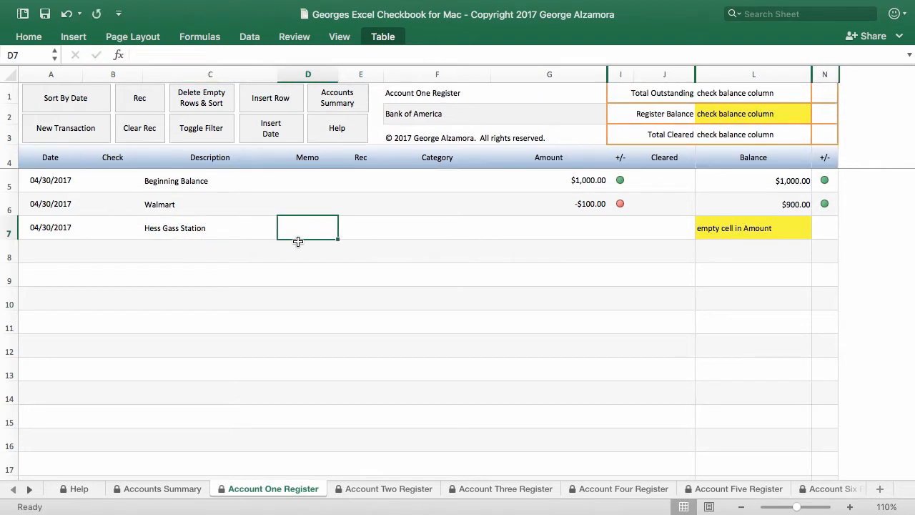
{"action": "left_click", "coordinate": [549, 228]}
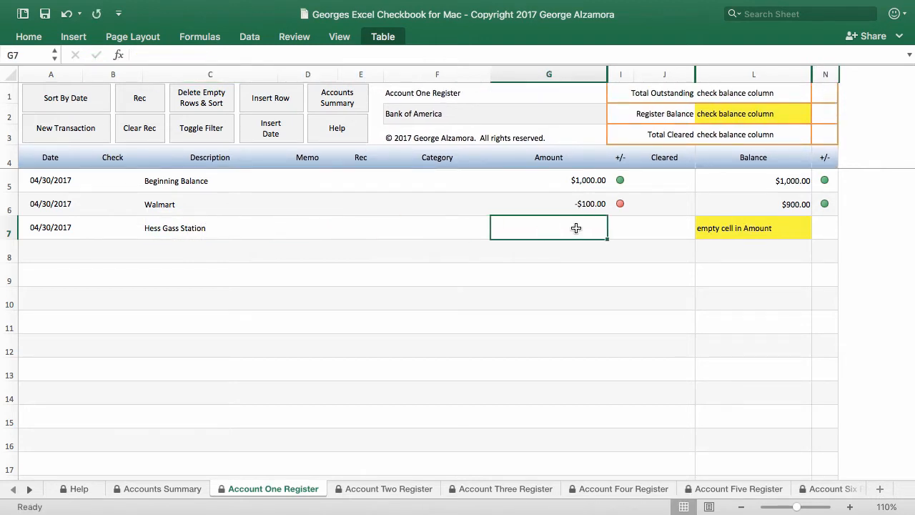
{"action": "type", "text": "-100"}
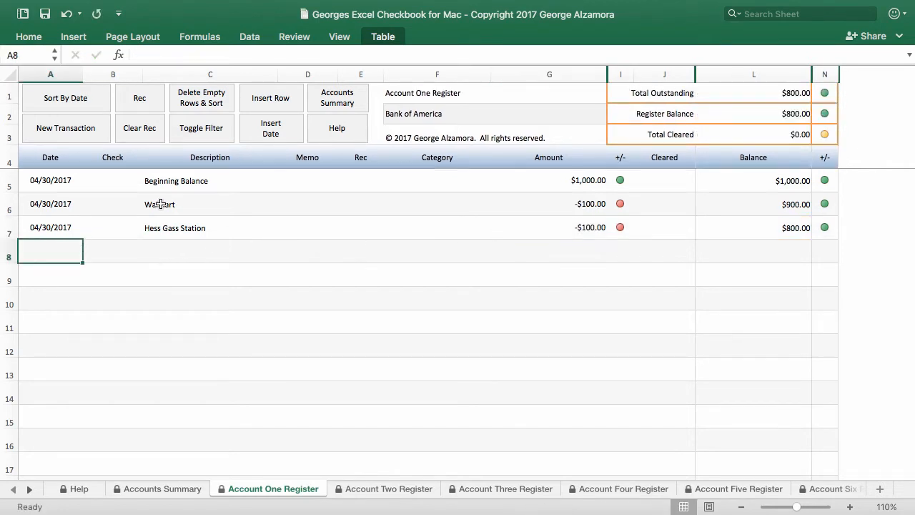
Enter a 4/30/17 Paycheck deposit of $1,000.00
{"action": "left_click", "coordinate": [270, 129]}
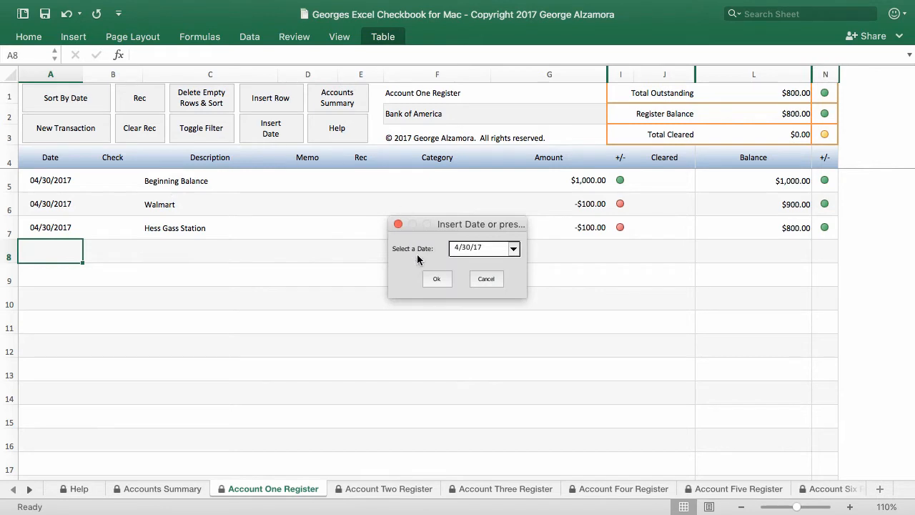
{"action": "left_click", "coordinate": [436, 279]}
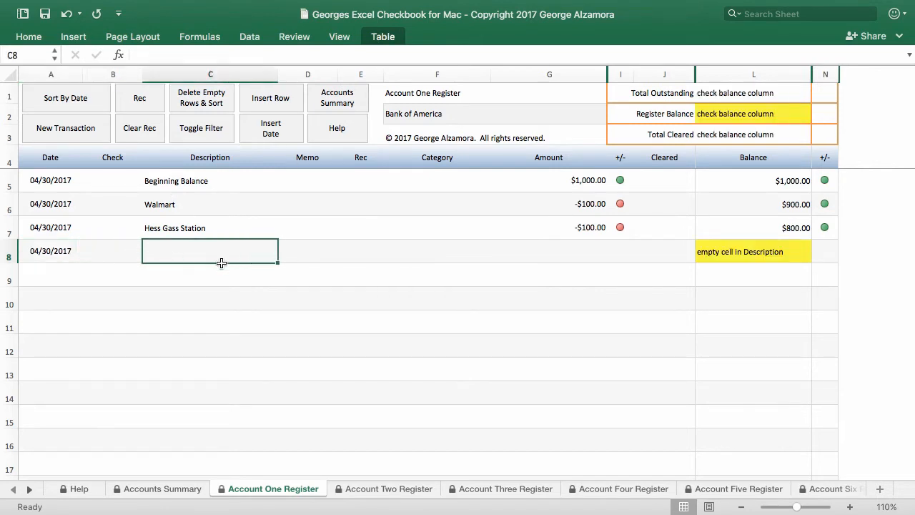
{"action": "type", "text": "Paycheck"}
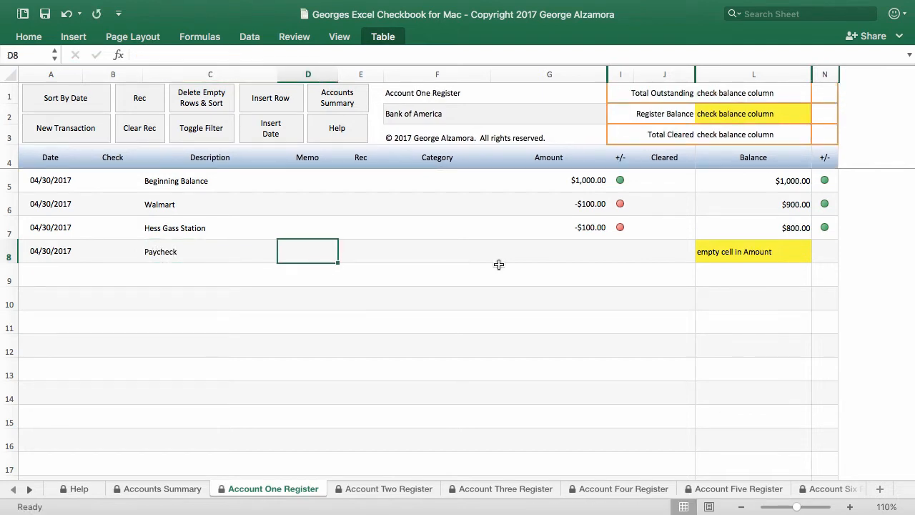
{"action": "left_click", "coordinate": [549, 251]}
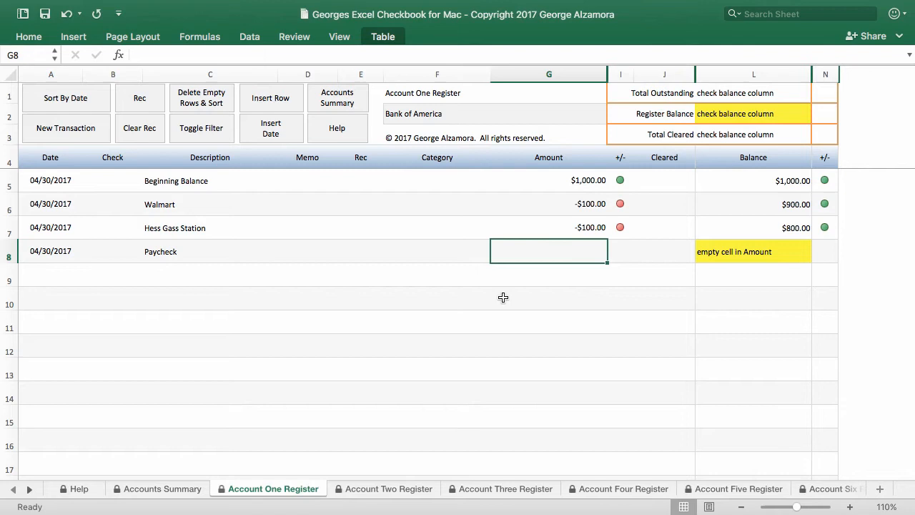
{"action": "type", "text": "1000"}
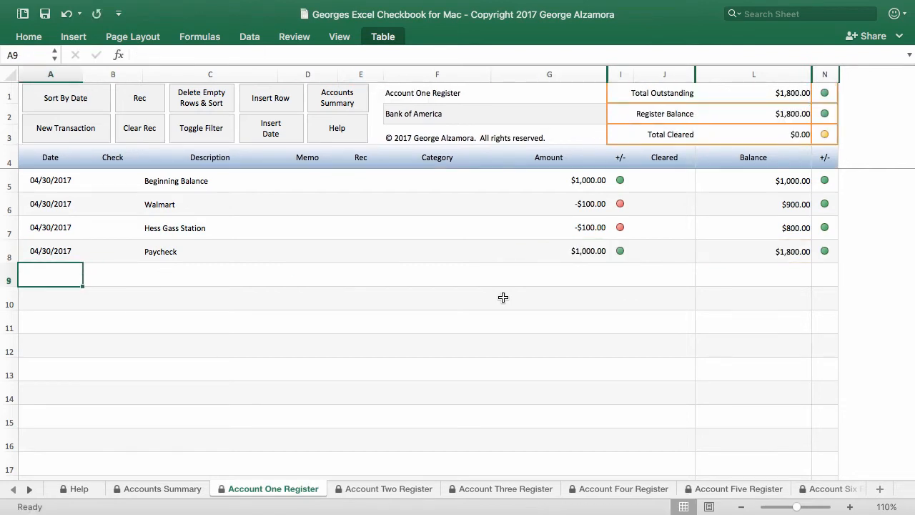
{"action": "mouse_move", "coordinate": [436, 246]}
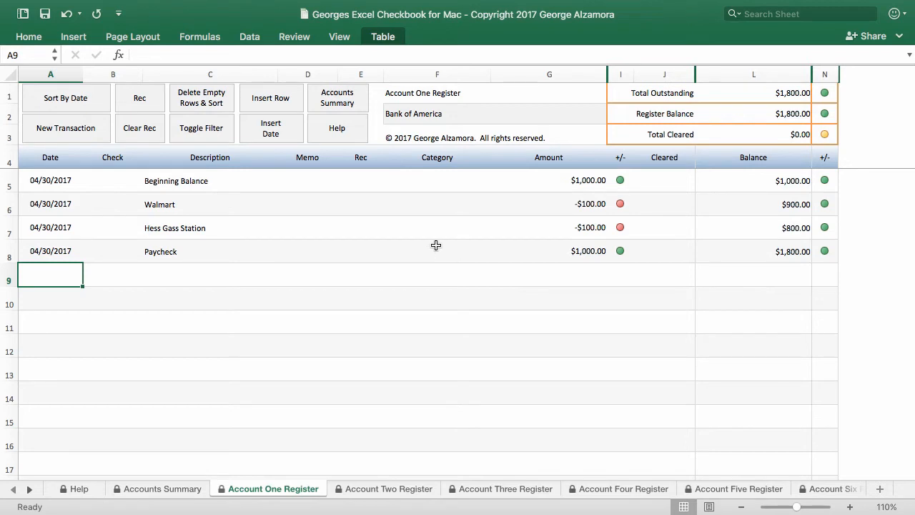
{"action": "mouse_move", "coordinate": [443, 183]}
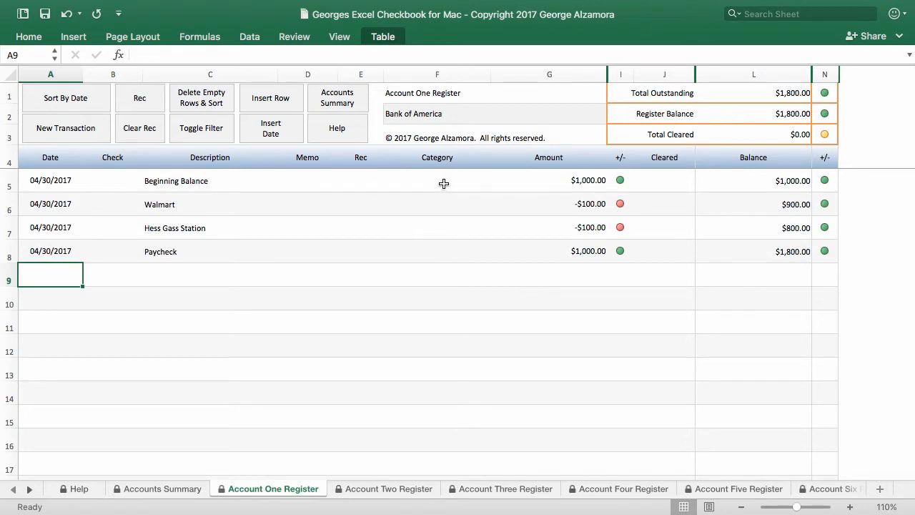
Categorize Beginning Balance as Not categorized and Walmart as Groceries
{"action": "left_click", "coordinate": [438, 180]}
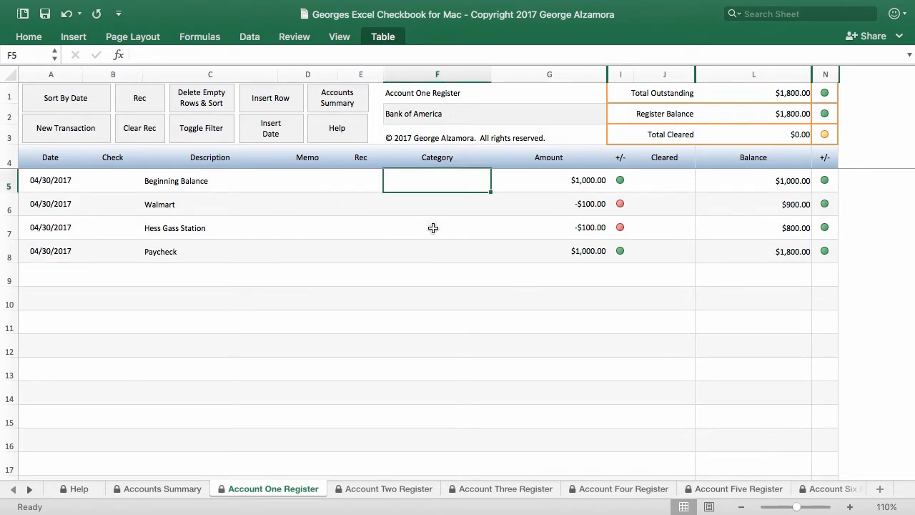
{"action": "type", "text": "Not"}
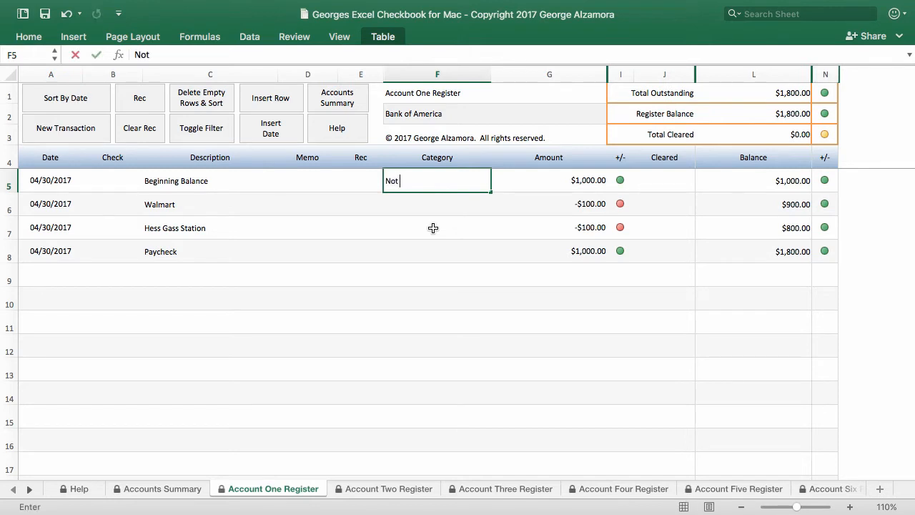
{"action": "type", "text": "categor"}
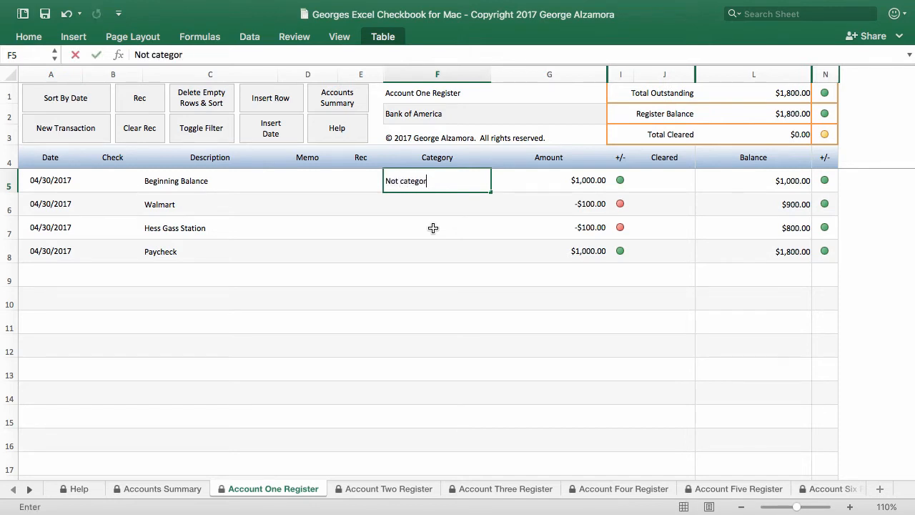
{"action": "type", "text": "ized"}
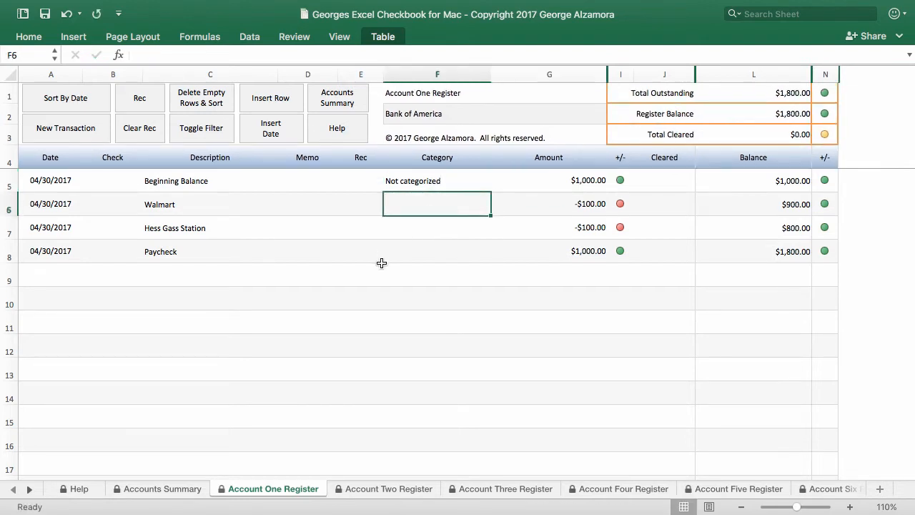
{"action": "type", "text": "g"}
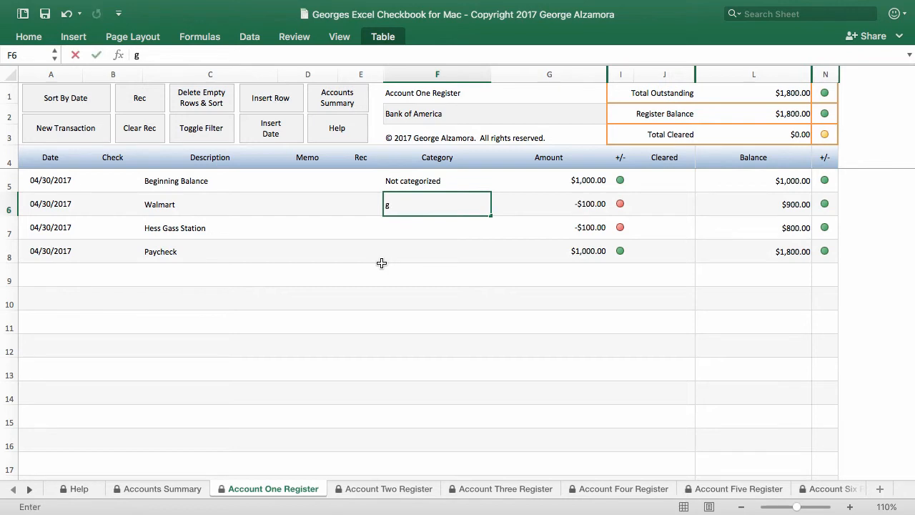
{"action": "type", "text": "roceries"}
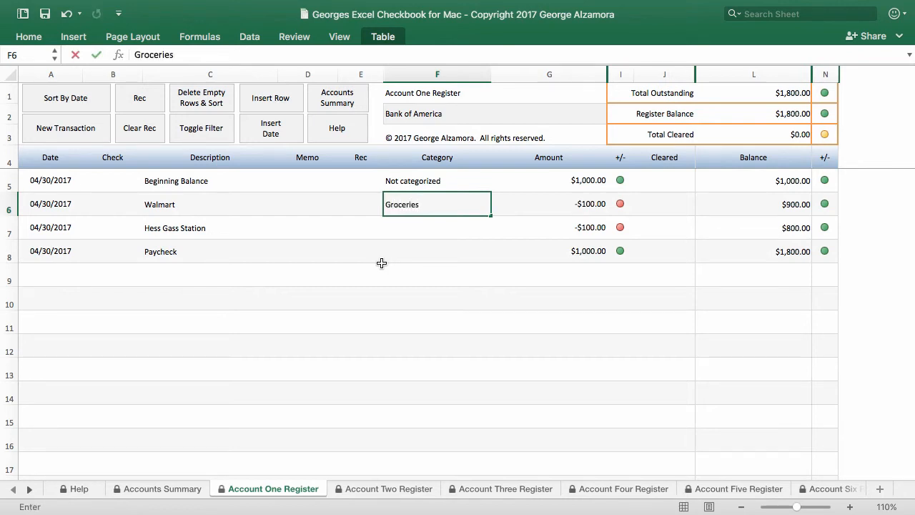
{"action": "left_click", "coordinate": [549, 203]}
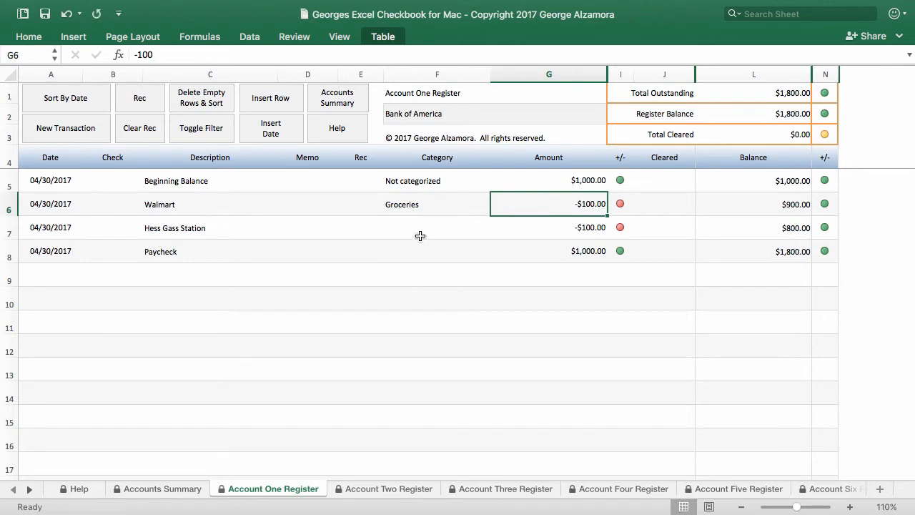
Categorize Hess Gass Station as Auto - Gas and Paycheck as Salary
{"action": "left_click", "coordinate": [437, 227]}
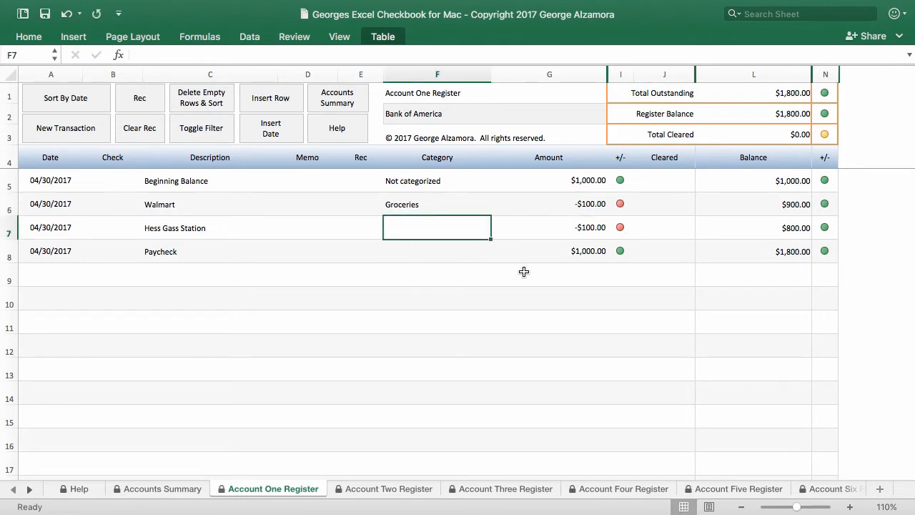
{"action": "type", "text": "Auto - Gas"}
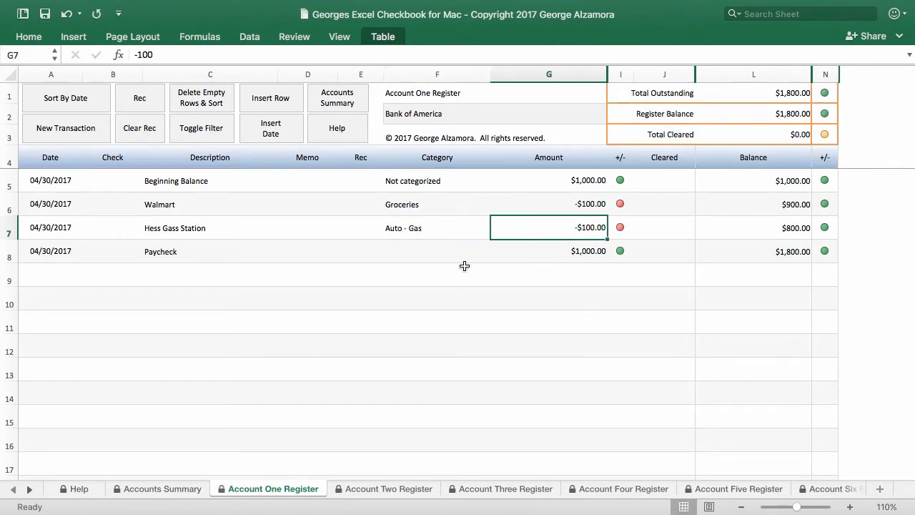
{"action": "type", "text": "D"}
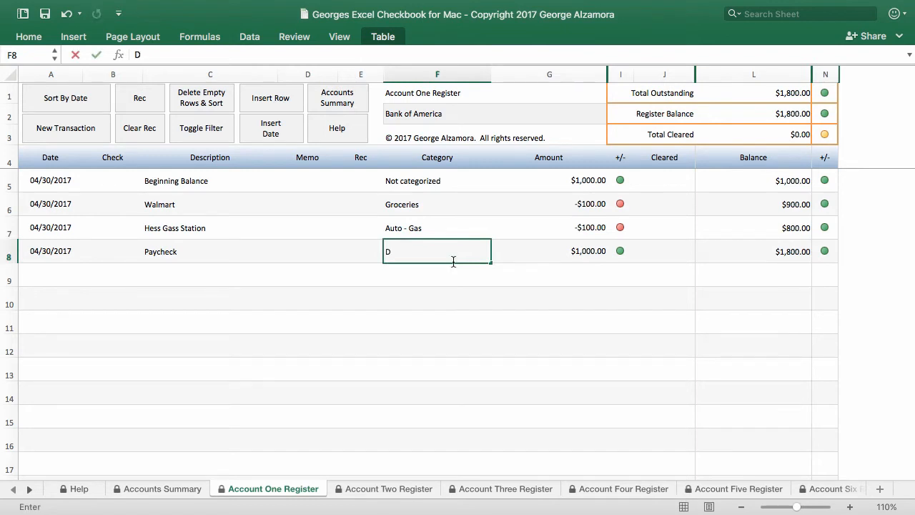
{"action": "type", "text": "Salary"}
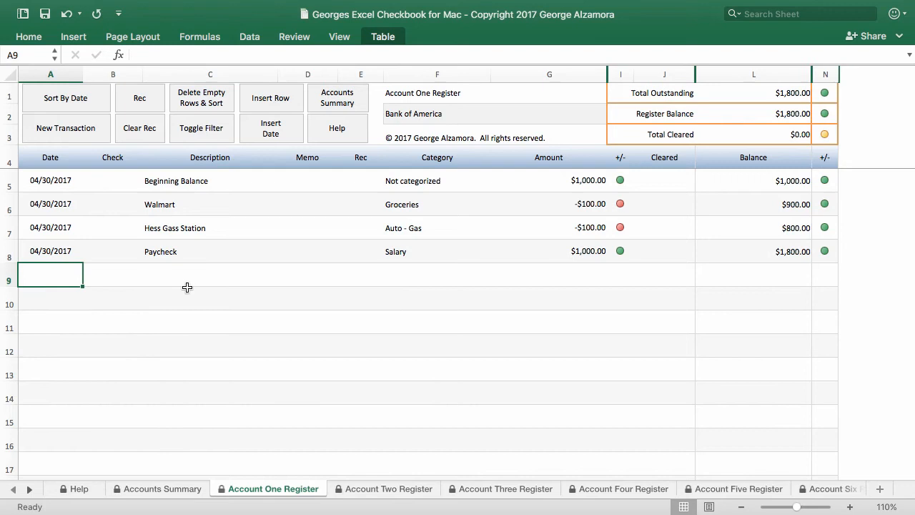
{"action": "mouse_move", "coordinate": [258, 274]}
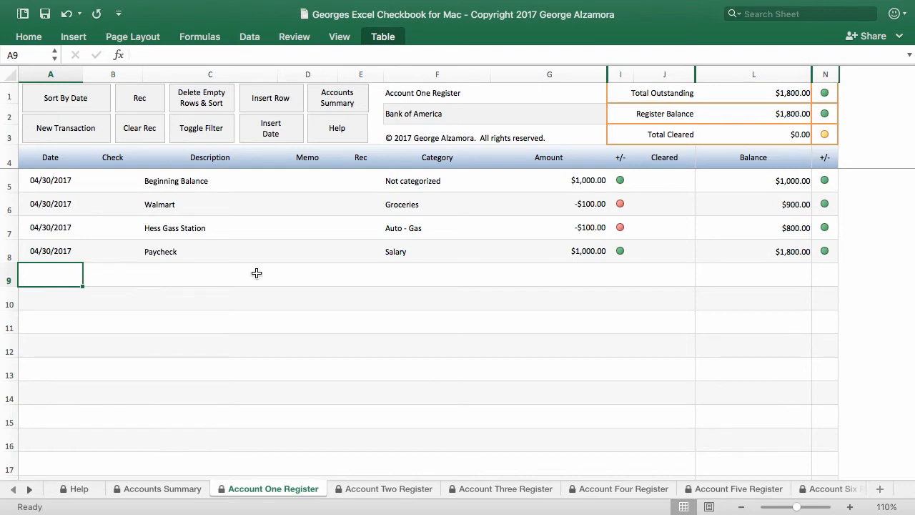
{"action": "mouse_move", "coordinate": [206, 142]}
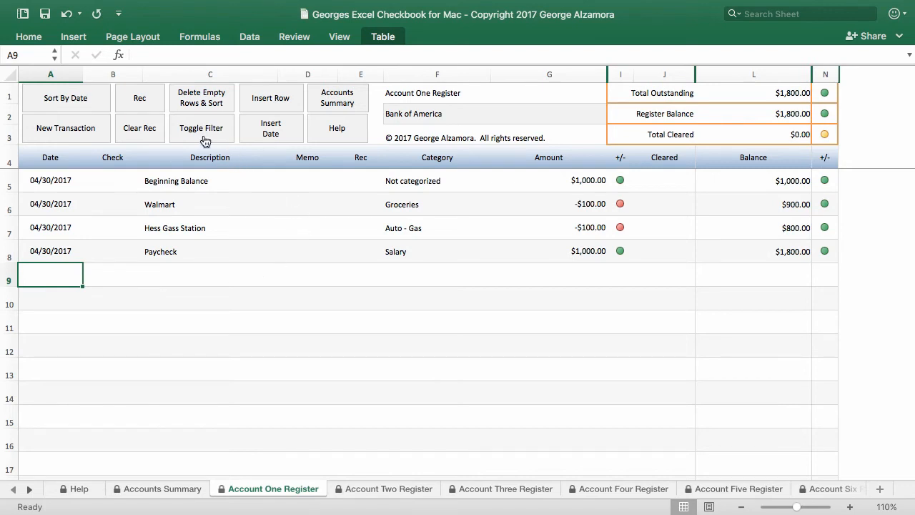
Turn on register filtering and show only the Auto - Gas transactions
{"action": "left_click", "coordinate": [200, 129]}
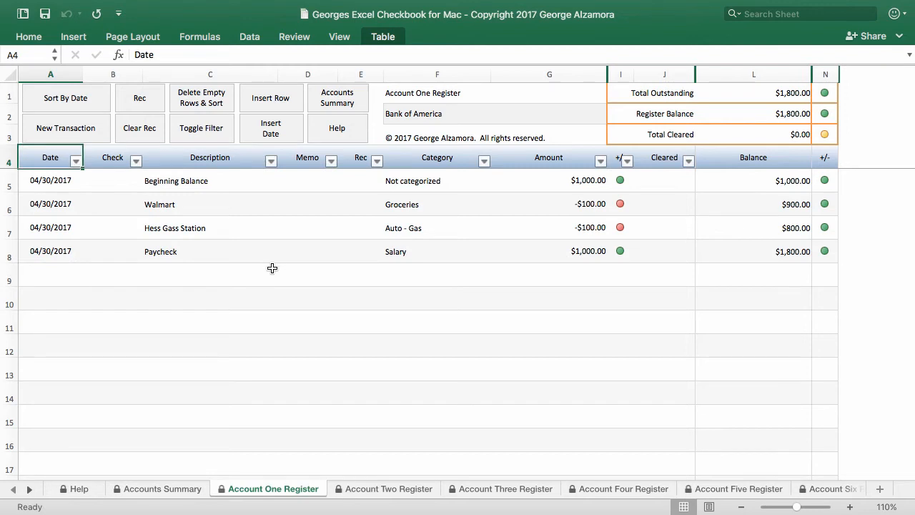
{"action": "left_click", "coordinate": [483, 160]}
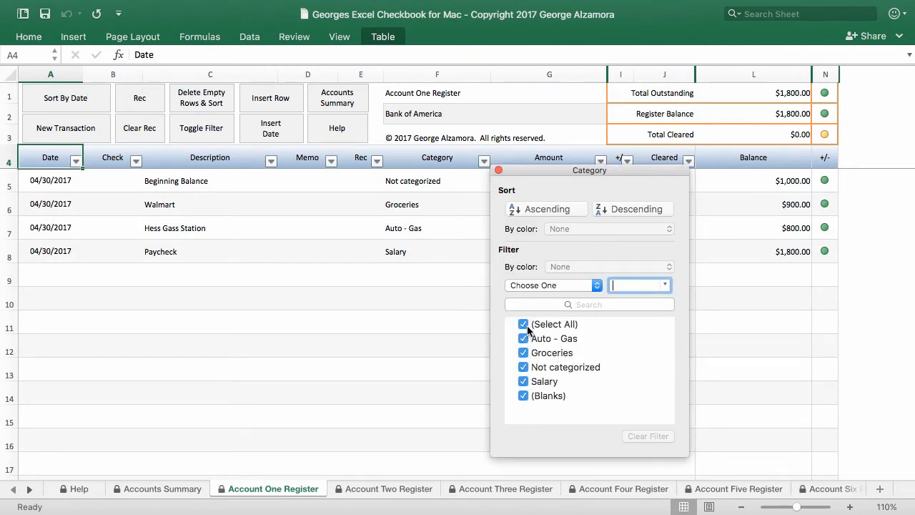
{"action": "left_click", "coordinate": [524, 323]}
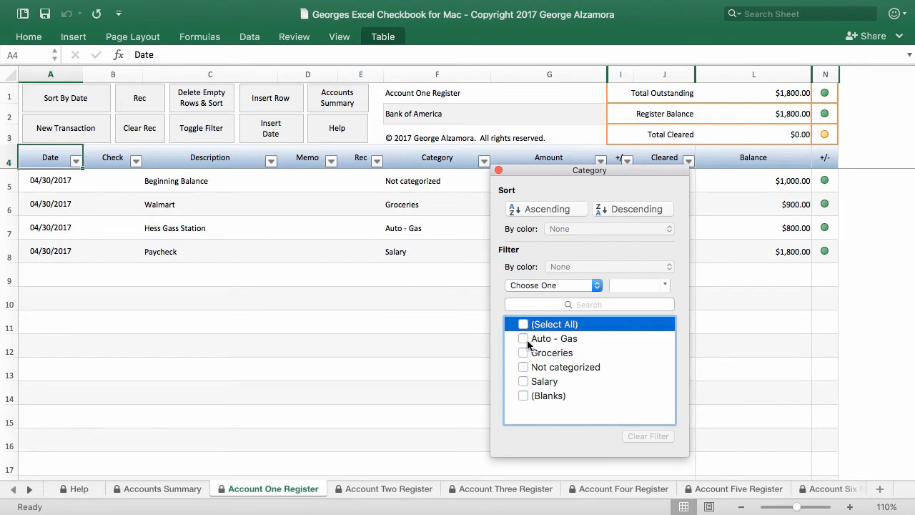
{"action": "left_click", "coordinate": [523, 337]}
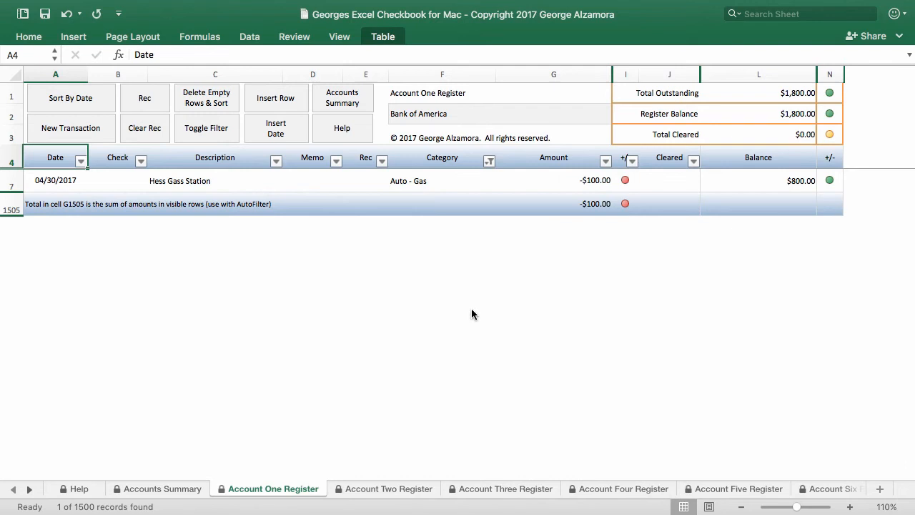
{"action": "mouse_move", "coordinate": [478, 181]}
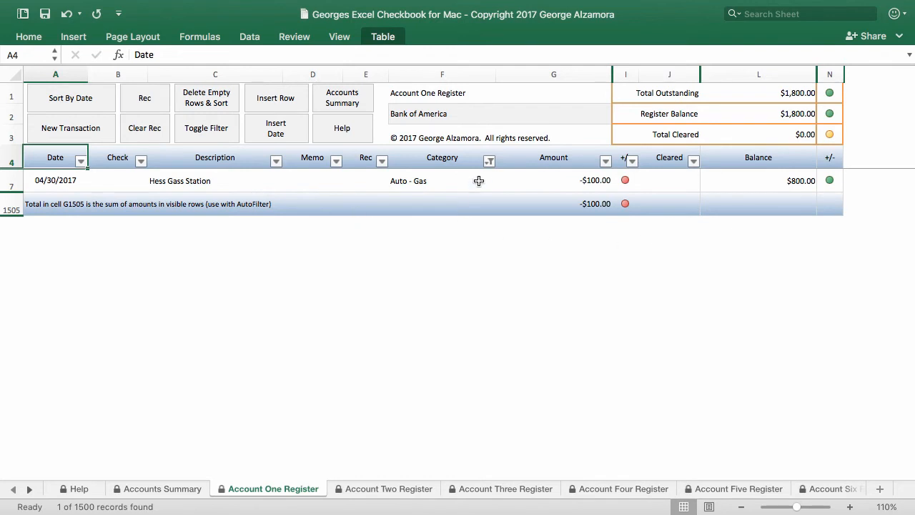
Clear the Category filter so all four transactions show again
{"action": "left_click", "coordinate": [489, 160]}
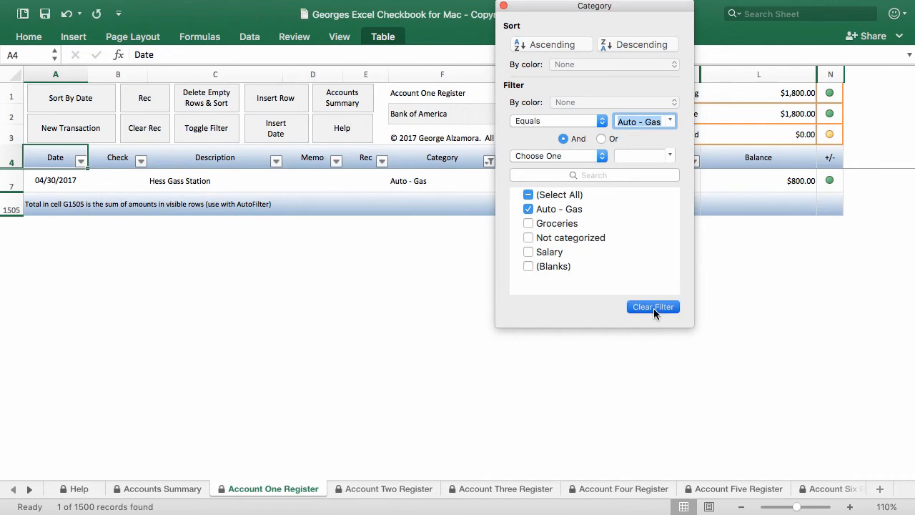
{"action": "left_click", "coordinate": [652, 306]}
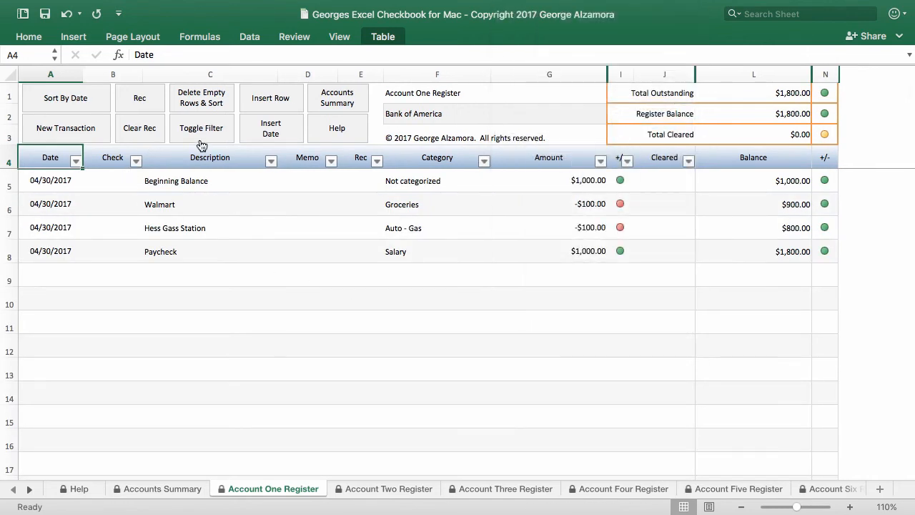
{"action": "mouse_move", "coordinate": [232, 200]}
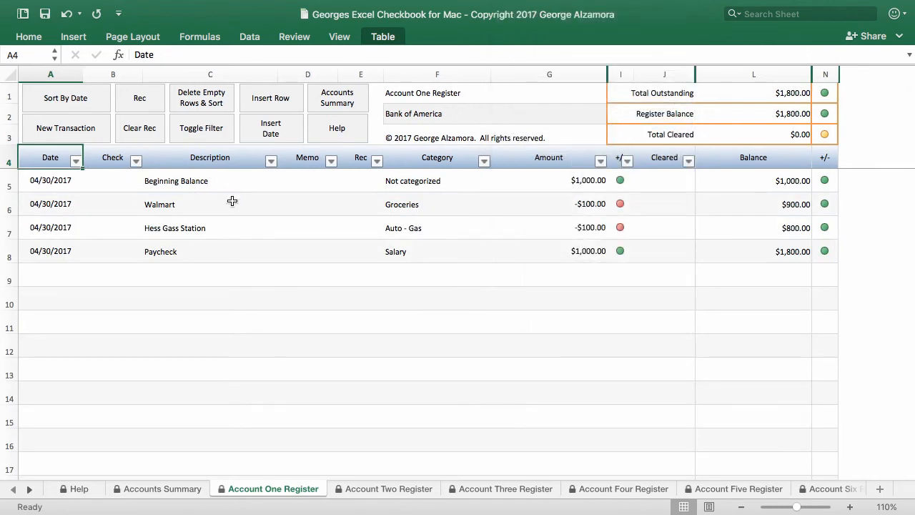
Select a register row and run Delete Empty Rows & Sort to remove the blank row
{"action": "left_click", "coordinate": [50, 227]}
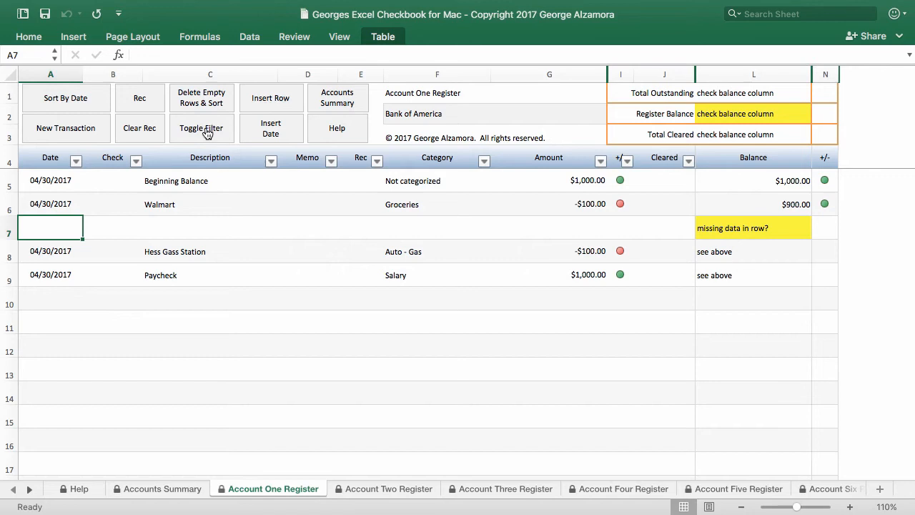
{"action": "left_click", "coordinate": [200, 97]}
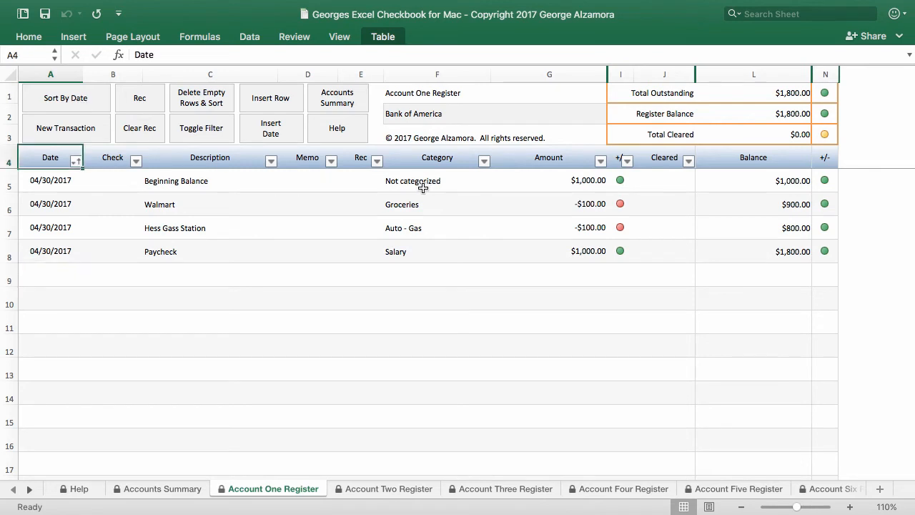
{"action": "mouse_move", "coordinate": [351, 129]}
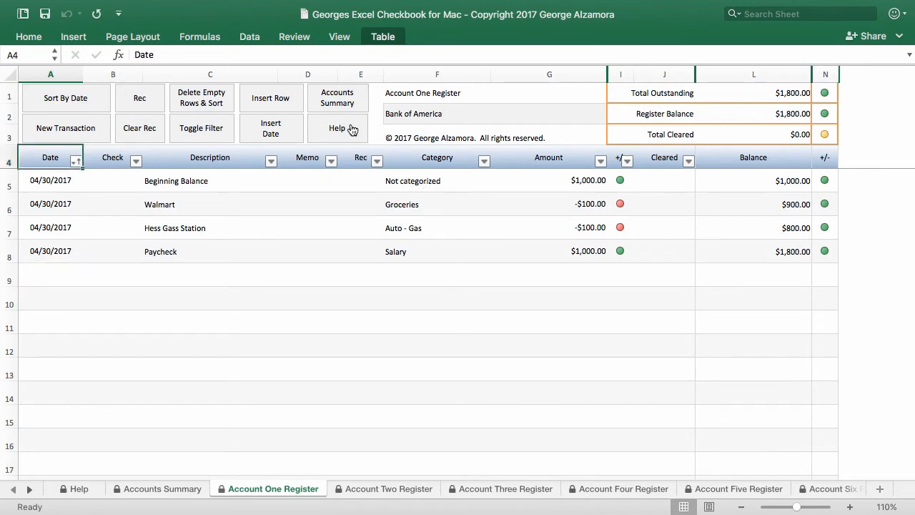
{"action": "left_click", "coordinate": [163, 489]}
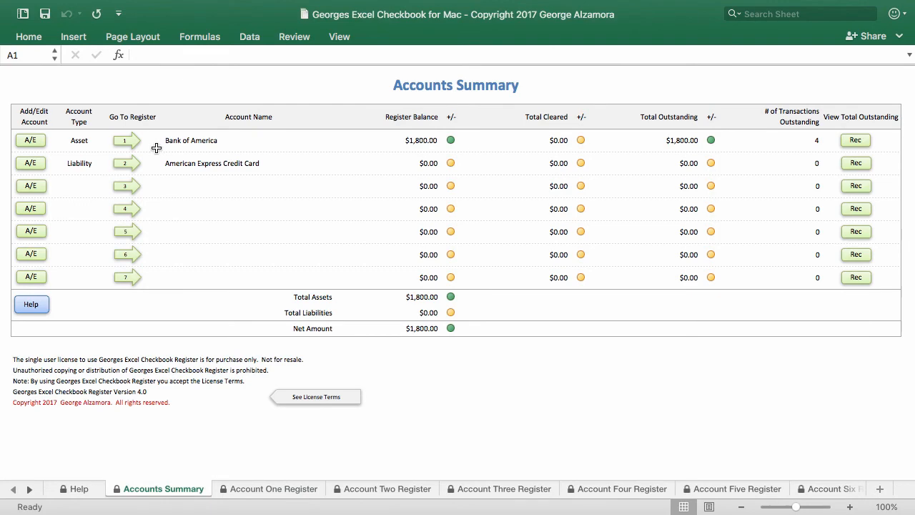
{"action": "mouse_move", "coordinate": [449, 146]}
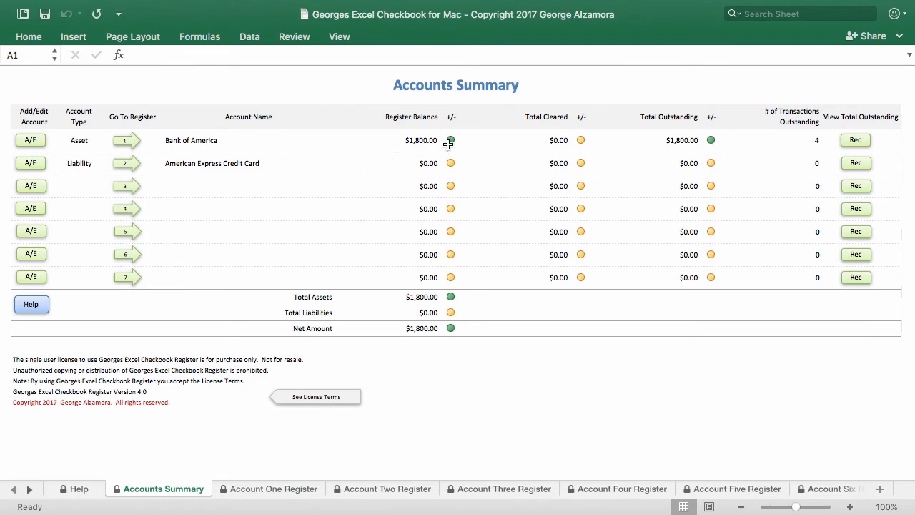
{"action": "mouse_move", "coordinate": [128, 142]}
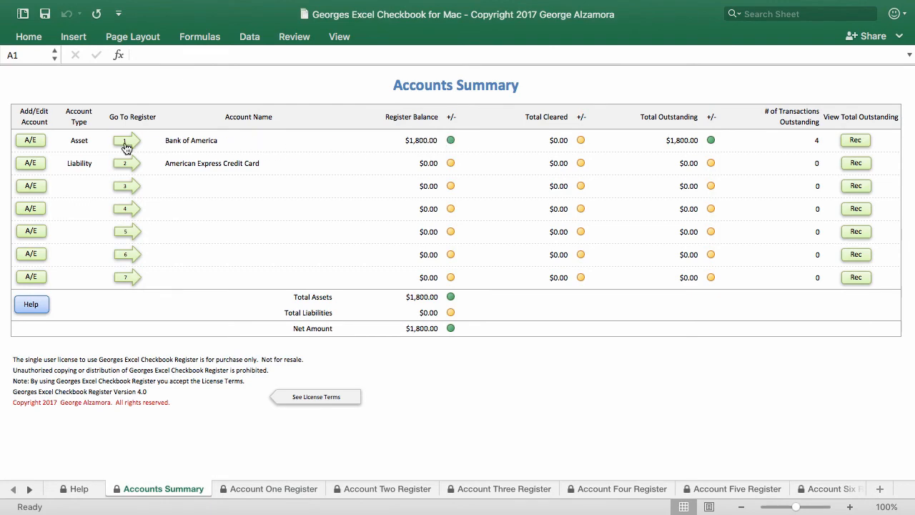
{"action": "left_click", "coordinate": [127, 140]}
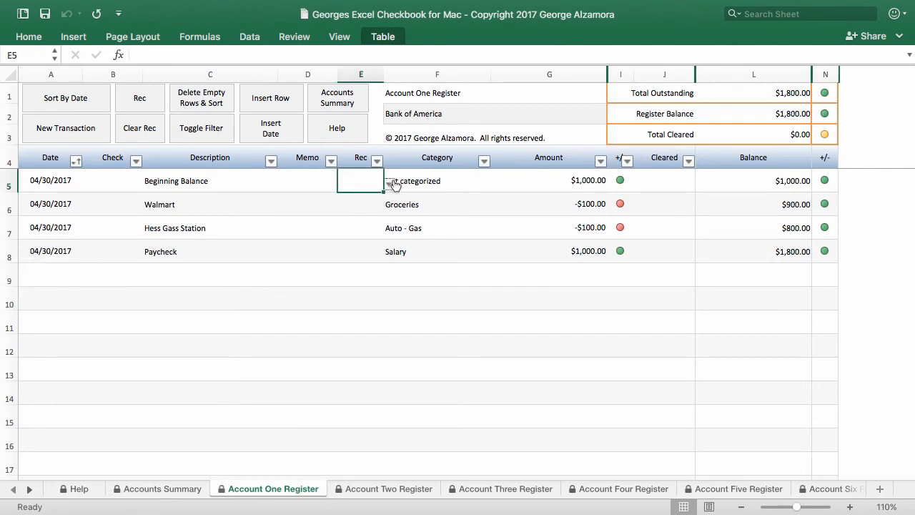
Mark a transaction reconciled with R and move to the Hess Gas Station Rec cell
{"action": "type", "text": "R"}
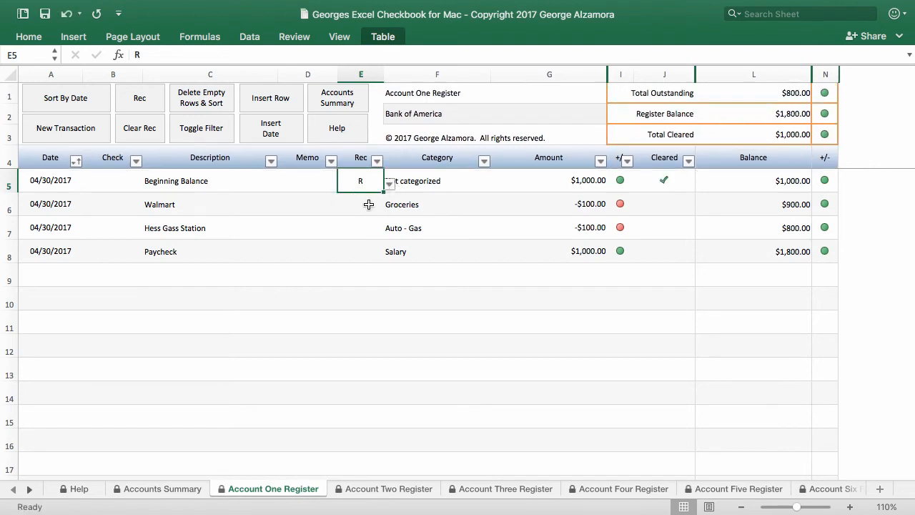
{"action": "mouse_move", "coordinate": [429, 202]}
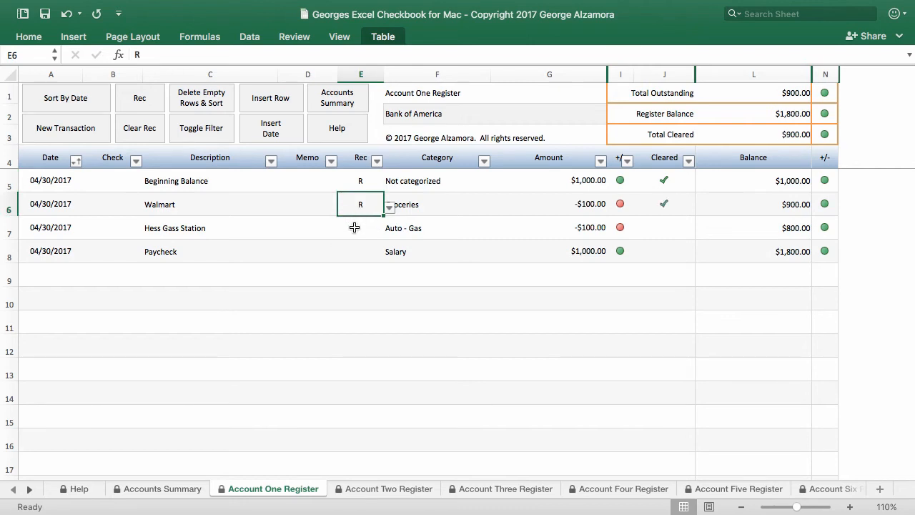
{"action": "left_click", "coordinate": [361, 228]}
{"action": "type", "text": "R"}
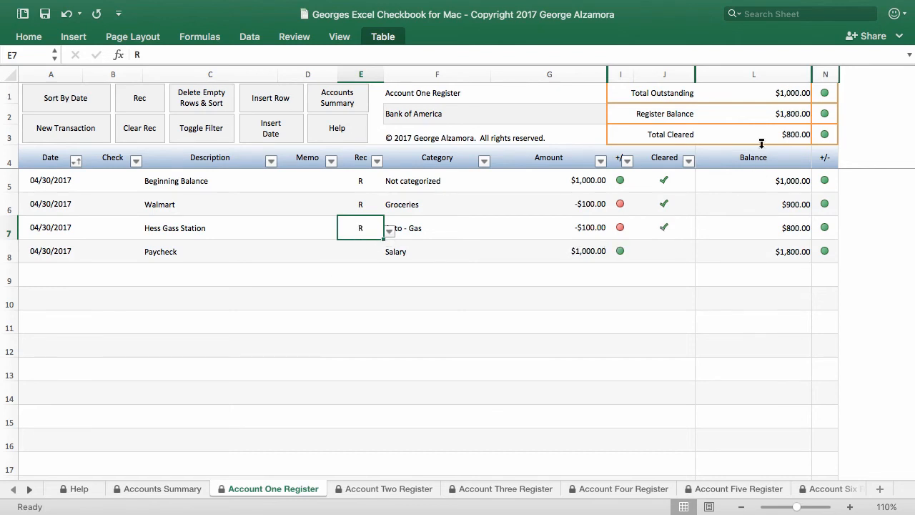
{"action": "mouse_move", "coordinate": [778, 99]}
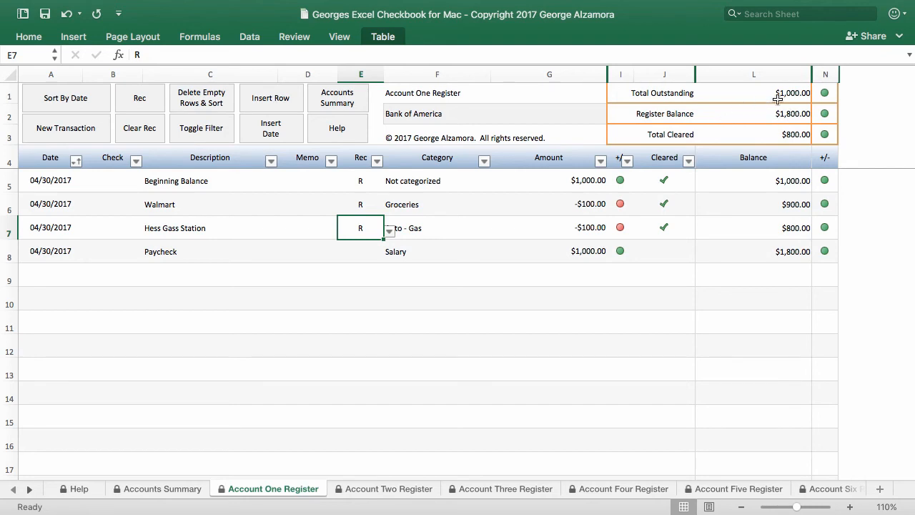
{"action": "mouse_move", "coordinate": [720, 135]}
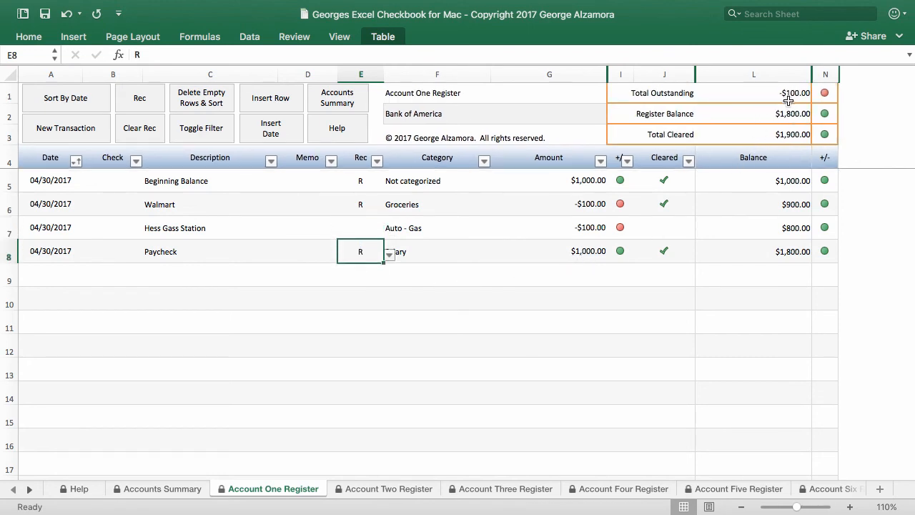
{"action": "mouse_move", "coordinate": [555, 292]}
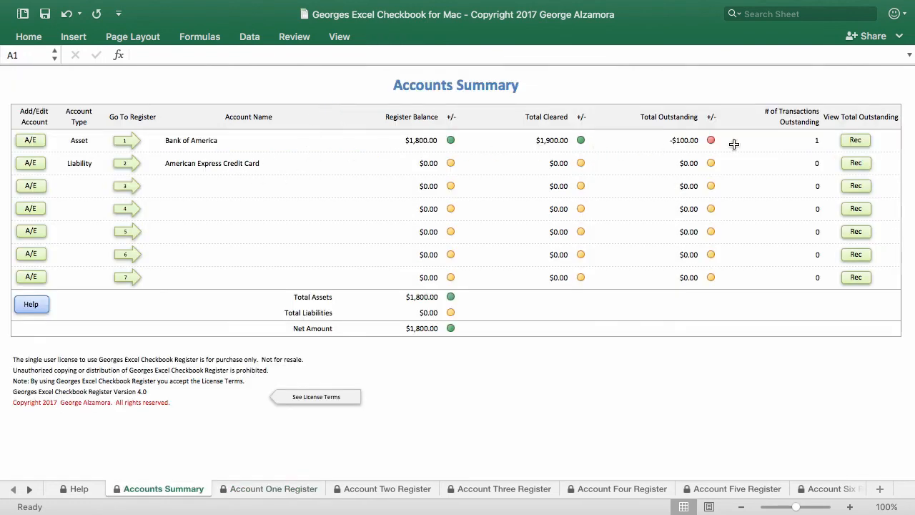
{"action": "mouse_move", "coordinate": [707, 140]}
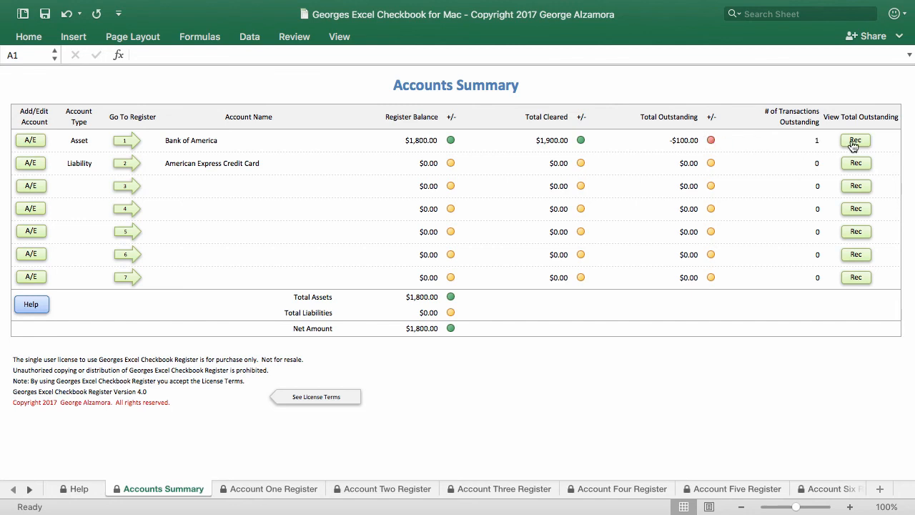
Filter the Account One Register to the single outstanding Hess Gas Station transaction
{"action": "left_click", "coordinate": [855, 140]}
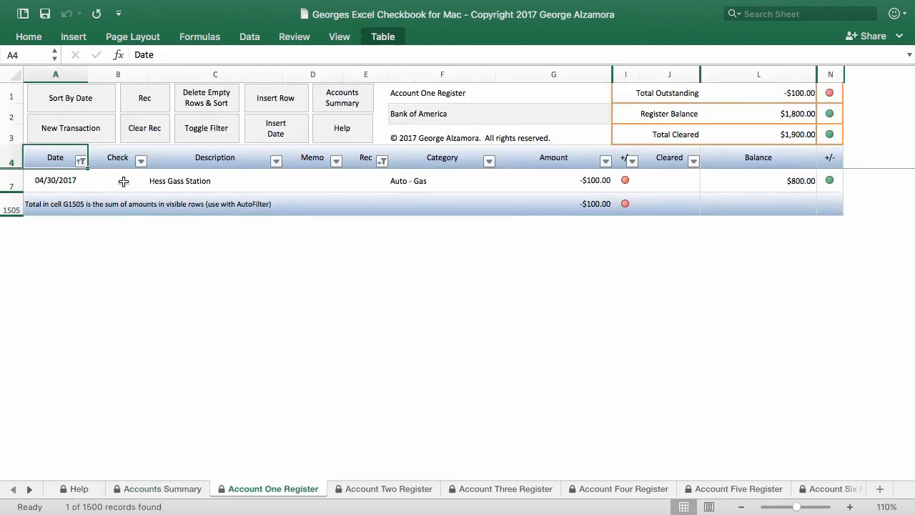
{"action": "mouse_move", "coordinate": [515, 191]}
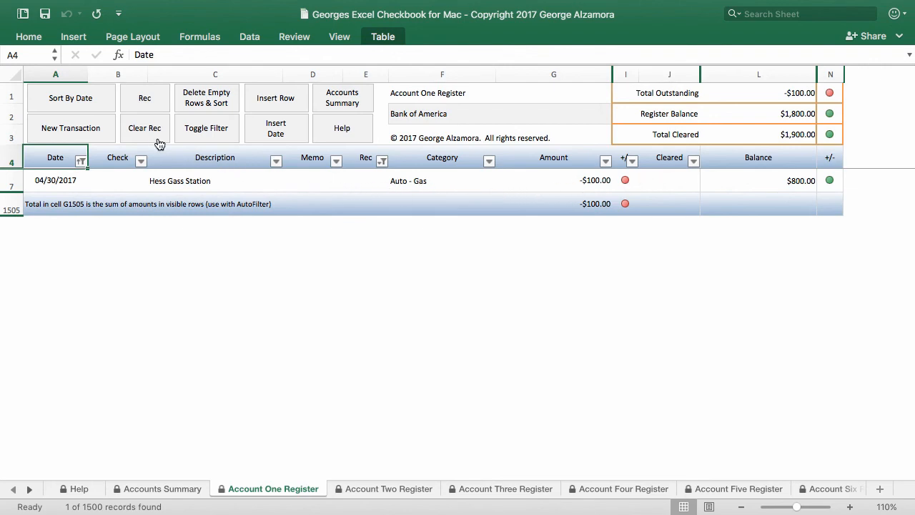
{"action": "left_click", "coordinate": [206, 129]}
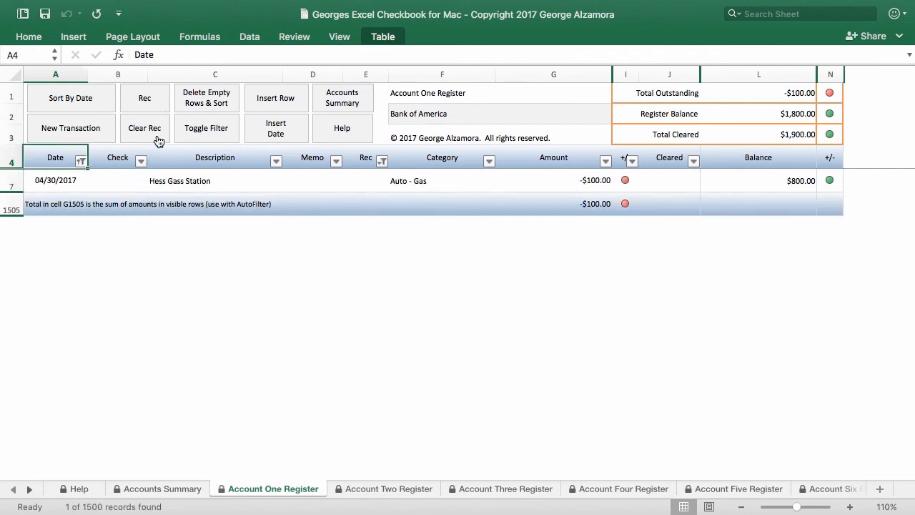
Clear the outstanding filter so all four transactions show, leaving the Category filter unchanged
{"action": "left_click", "coordinate": [206, 129]}
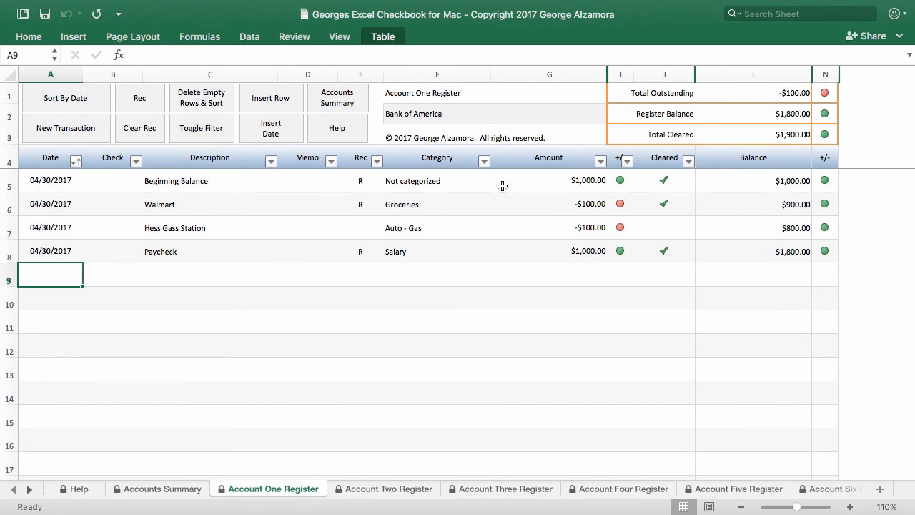
{"action": "left_click", "coordinate": [484, 161]}
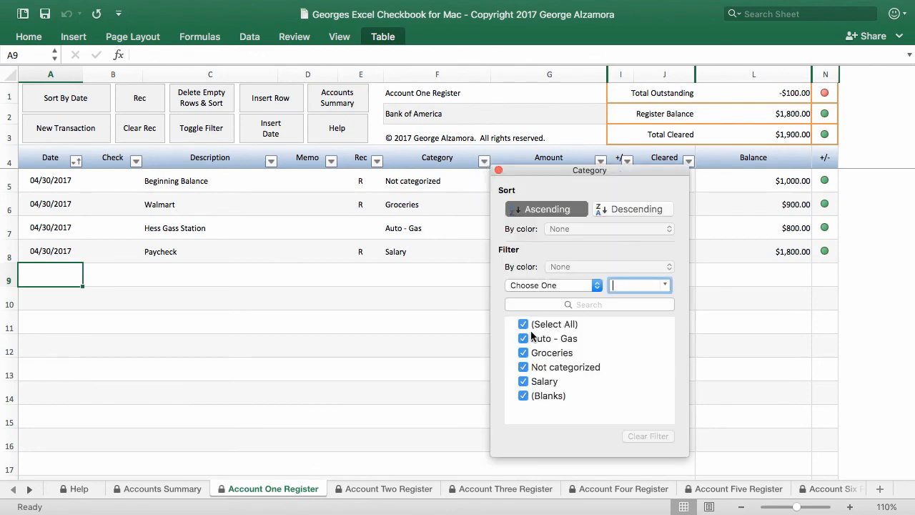
{"action": "left_click", "coordinate": [523, 323]}
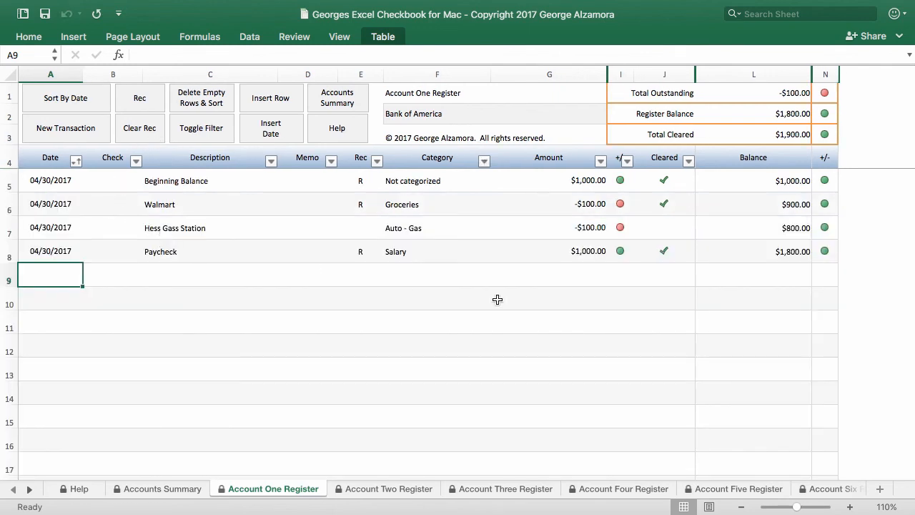
{"action": "mouse_move", "coordinate": [569, 303]}
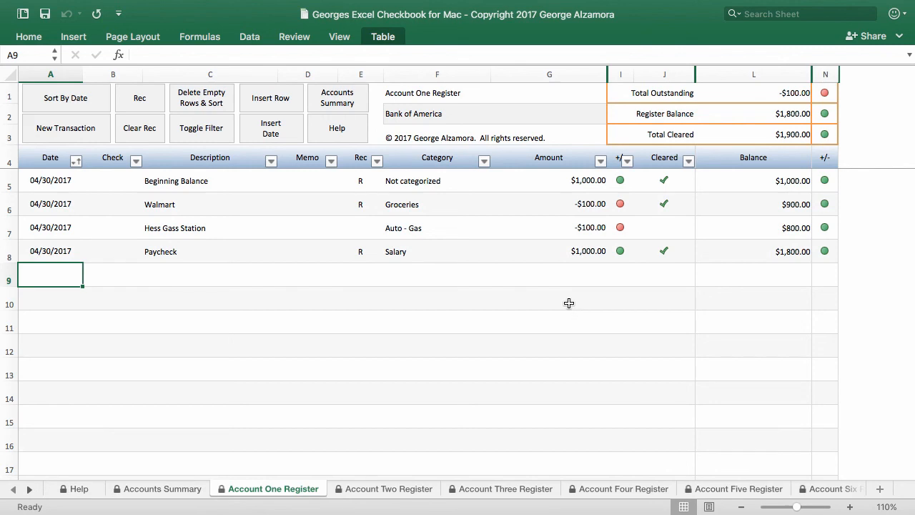
{"action": "mouse_move", "coordinate": [338, 122]}
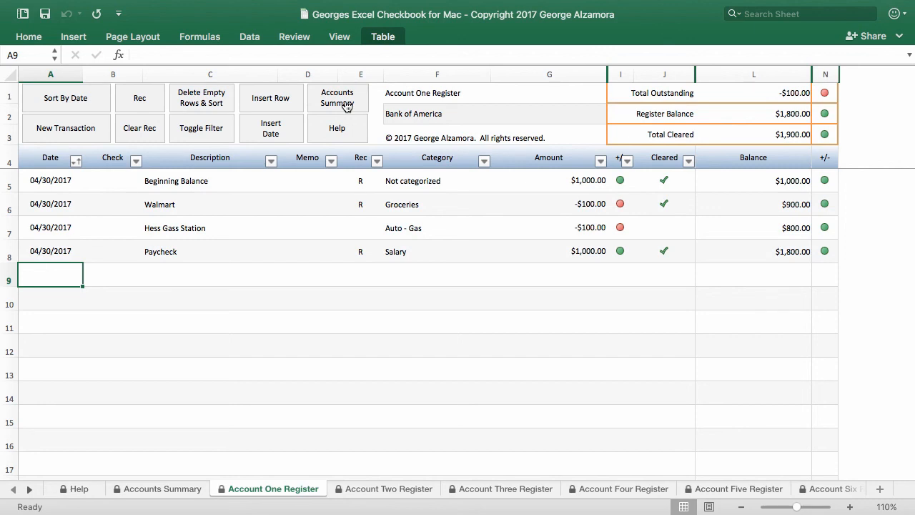
Return to the Accounts Summary with Bank of America at $1,800 balance, $1,900 cleared
{"action": "left_click", "coordinate": [157, 489]}
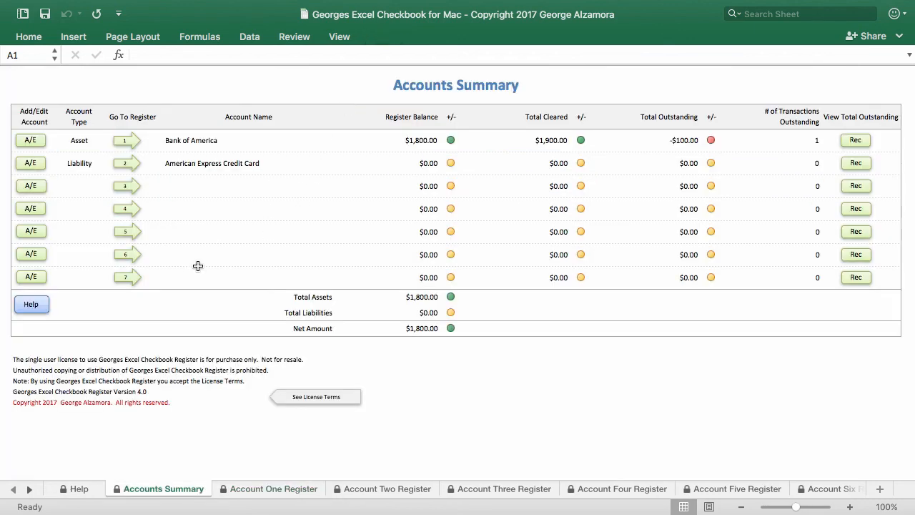
{"action": "mouse_move", "coordinate": [183, 281]}
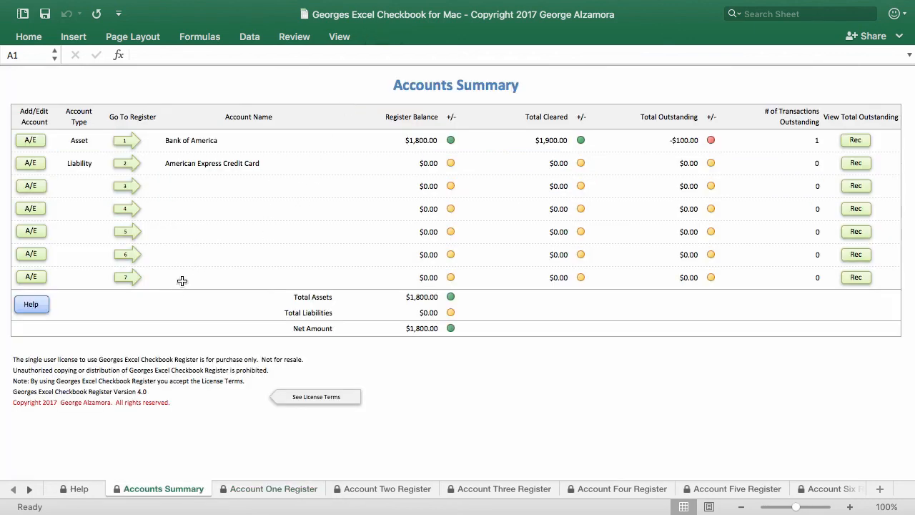
{"action": "mouse_move", "coordinate": [228, 203]}
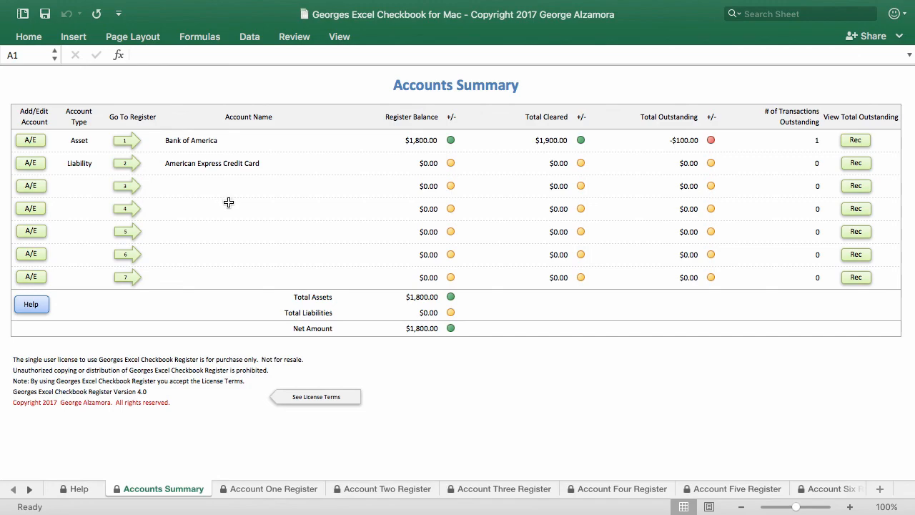